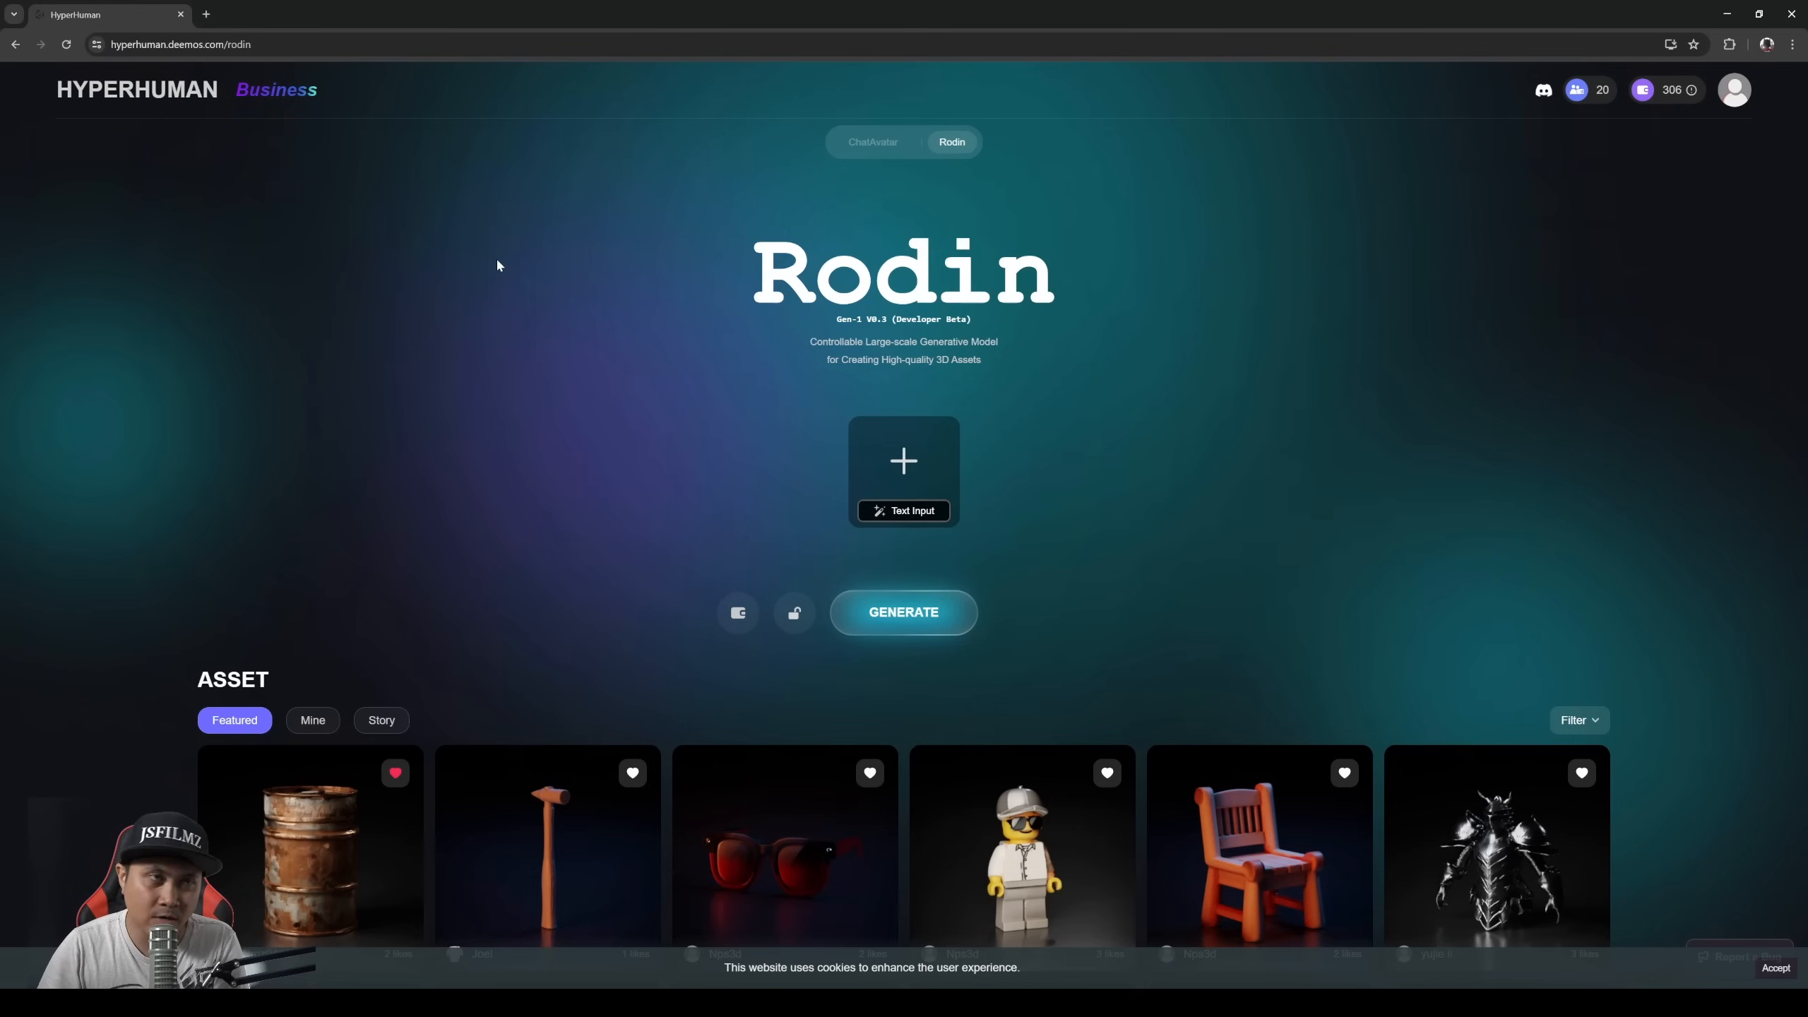
mouse_move(928, 464)
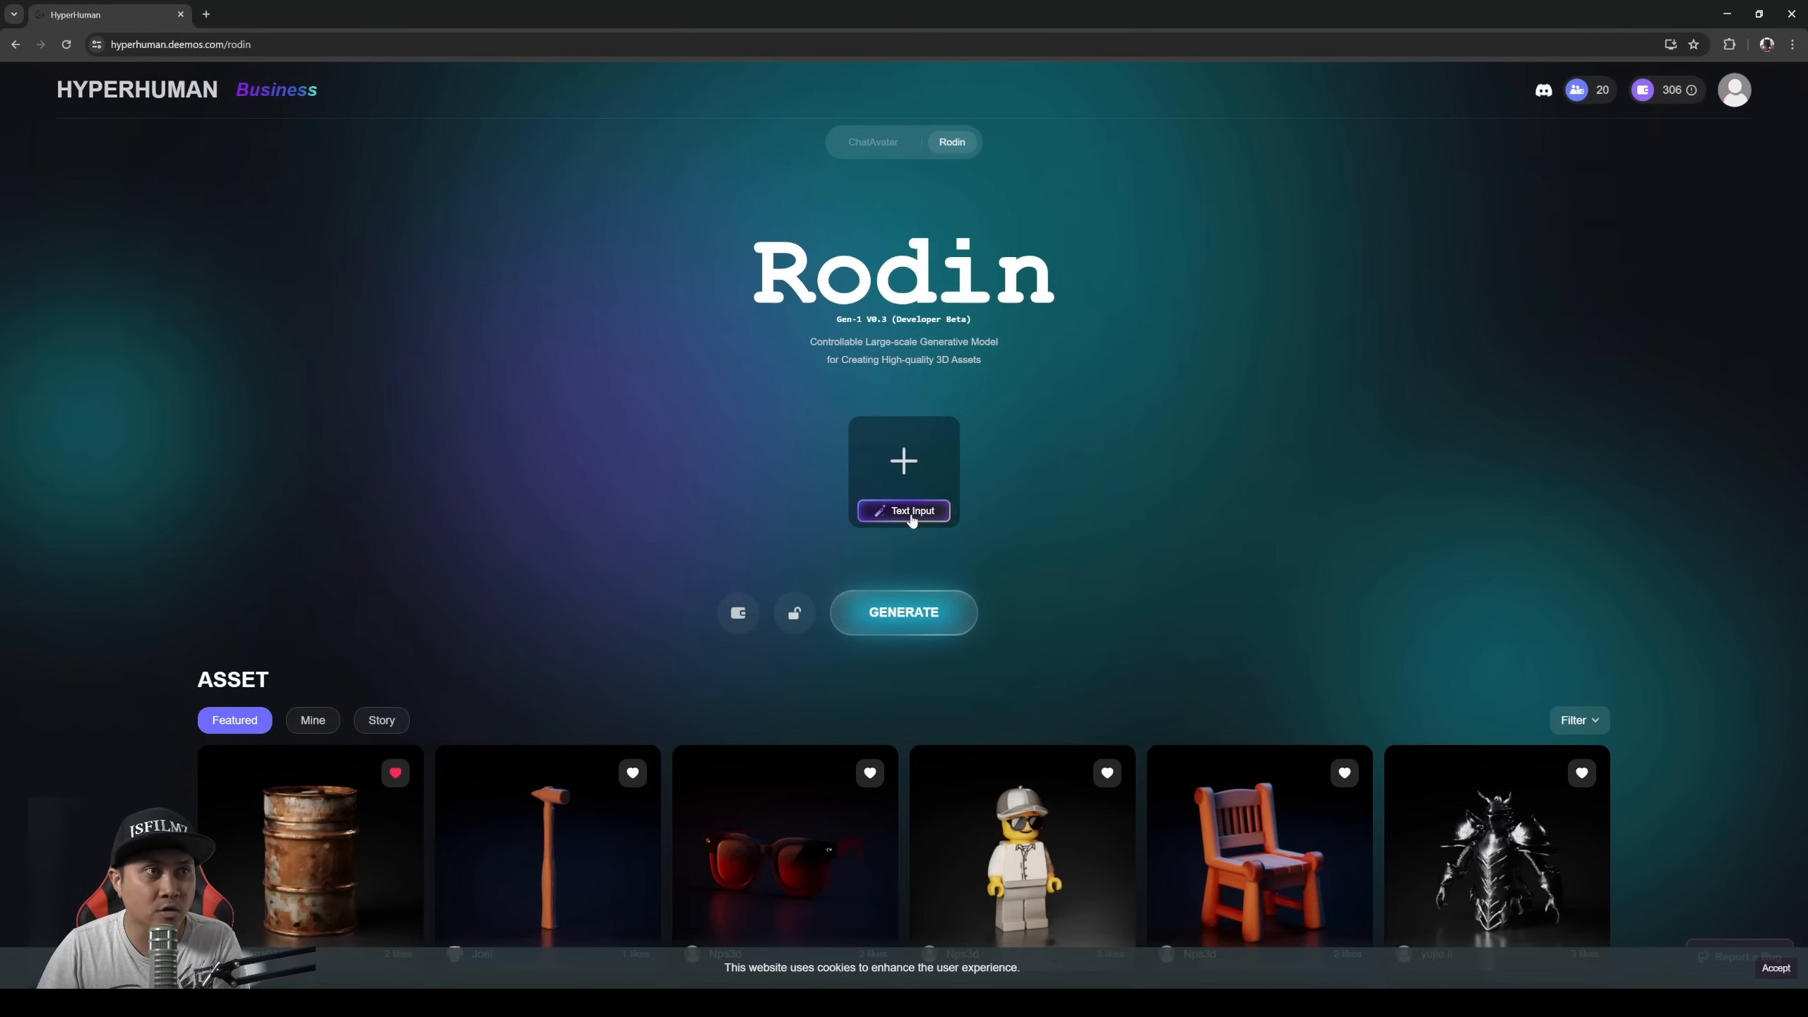
Step: Enter and confirm the text prompt 'Old Rusty Metal Barrel'
left_click(902, 510)
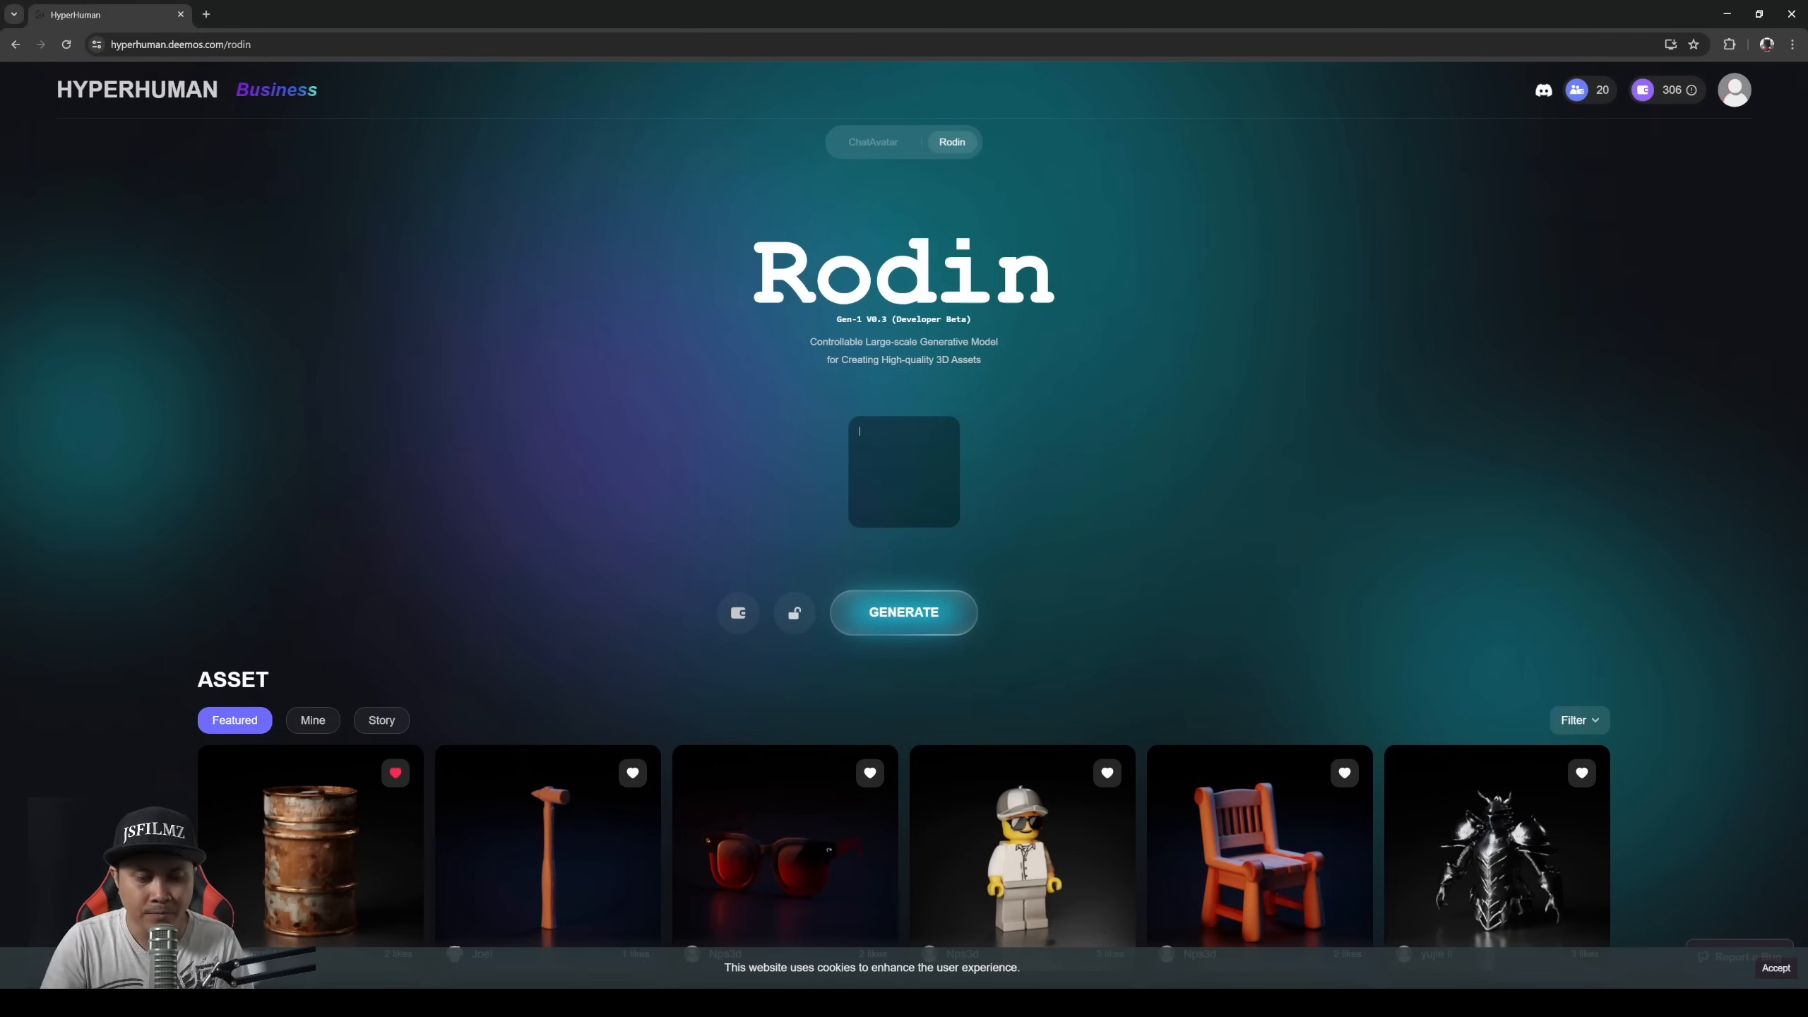
type("Old Rusty Metal Bar")
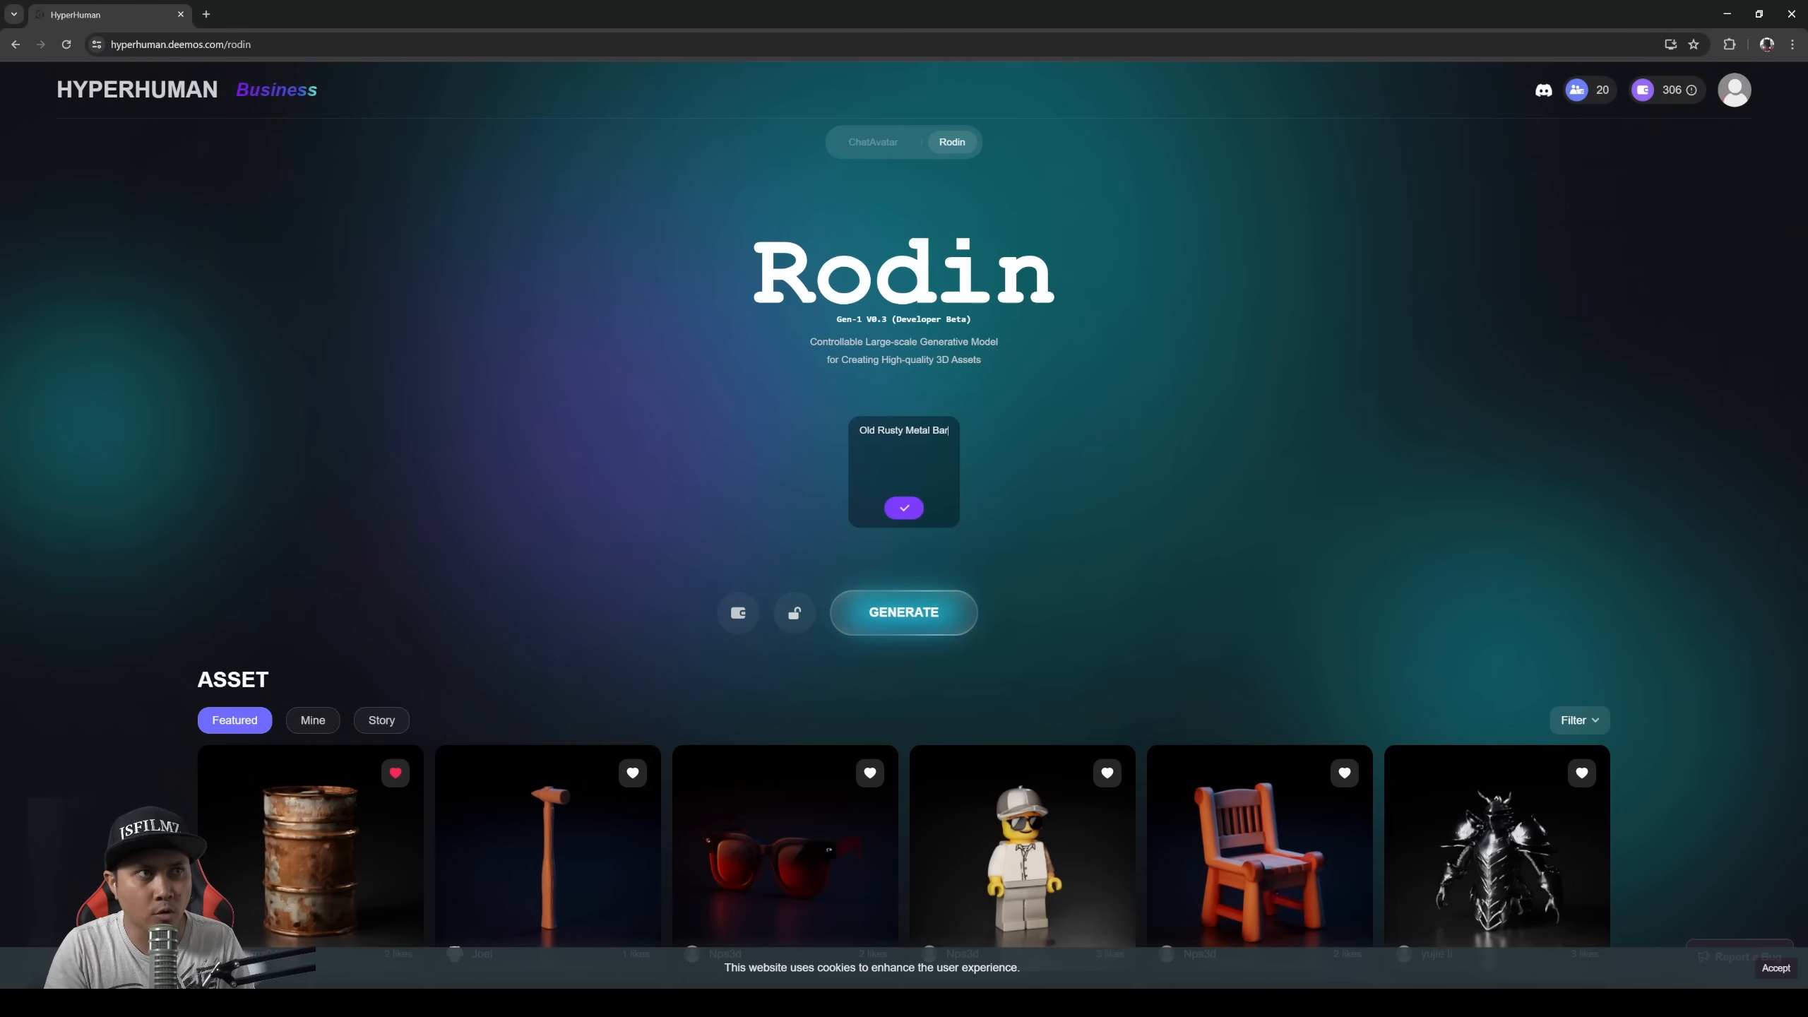
left_click(904, 507)
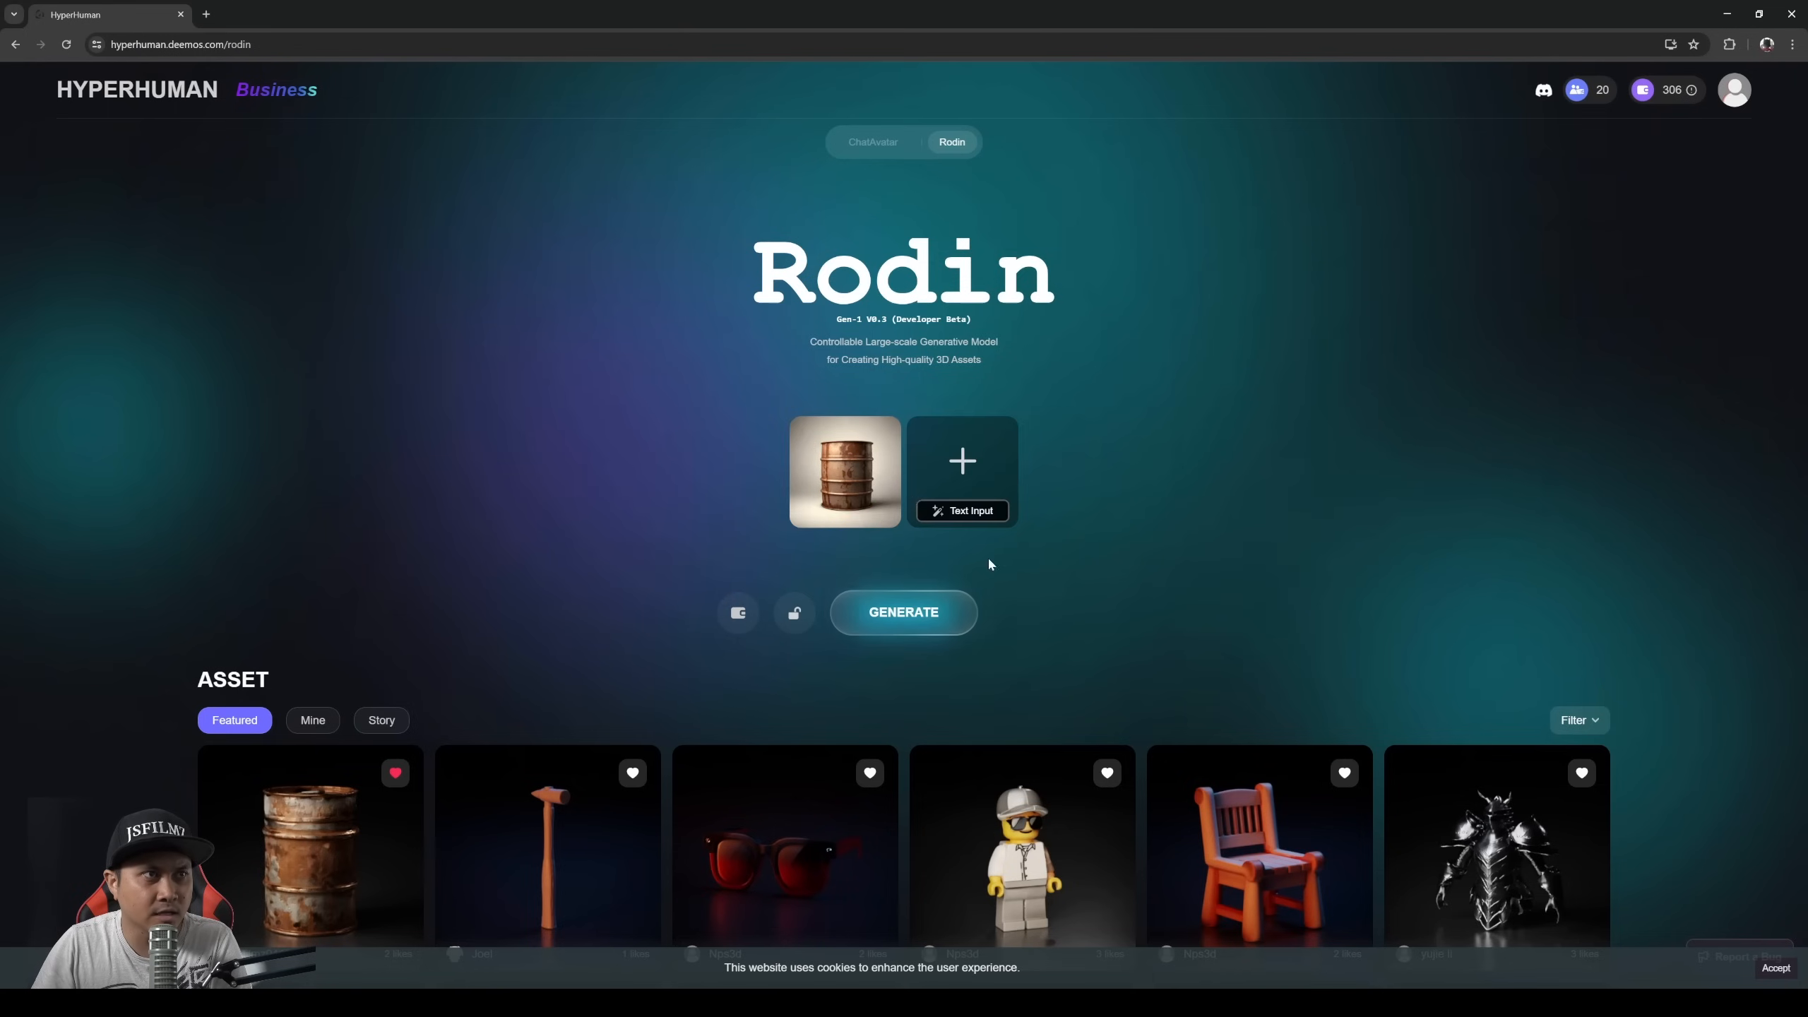
mouse_move(844, 470)
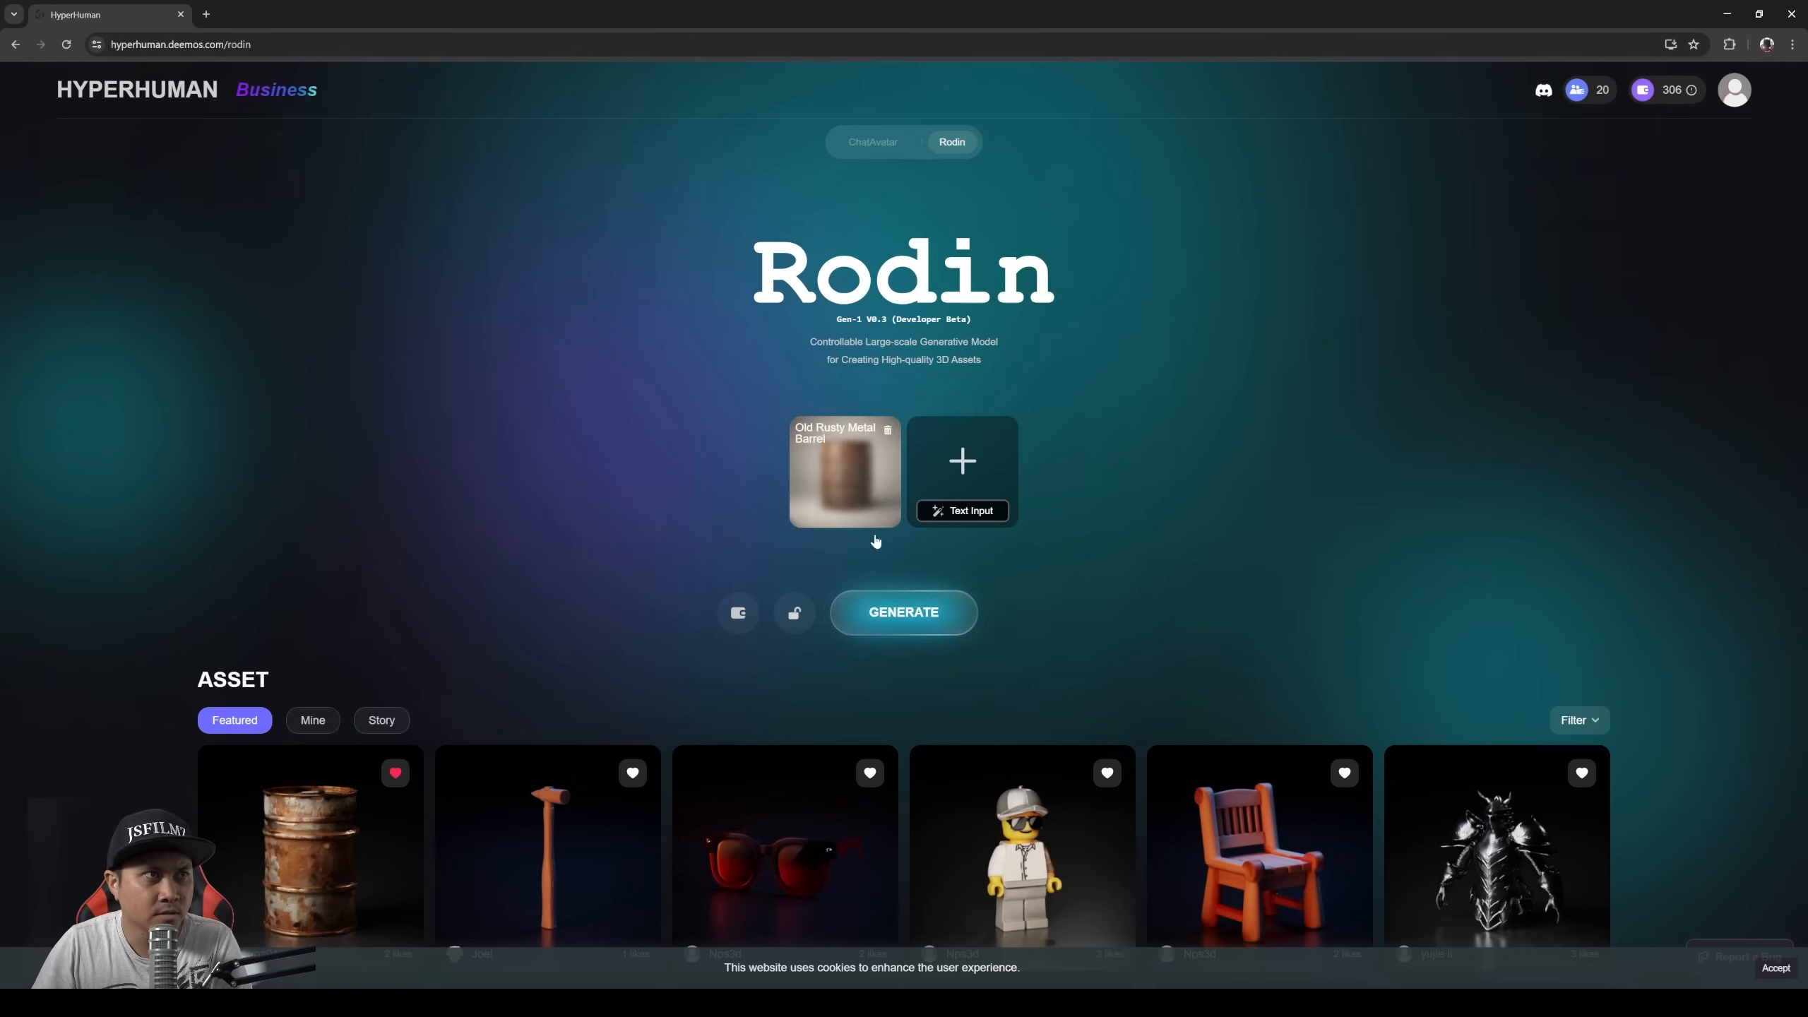
Step: Generate the barrel geometry and confirm it at 10000 polygons
left_click(902, 611)
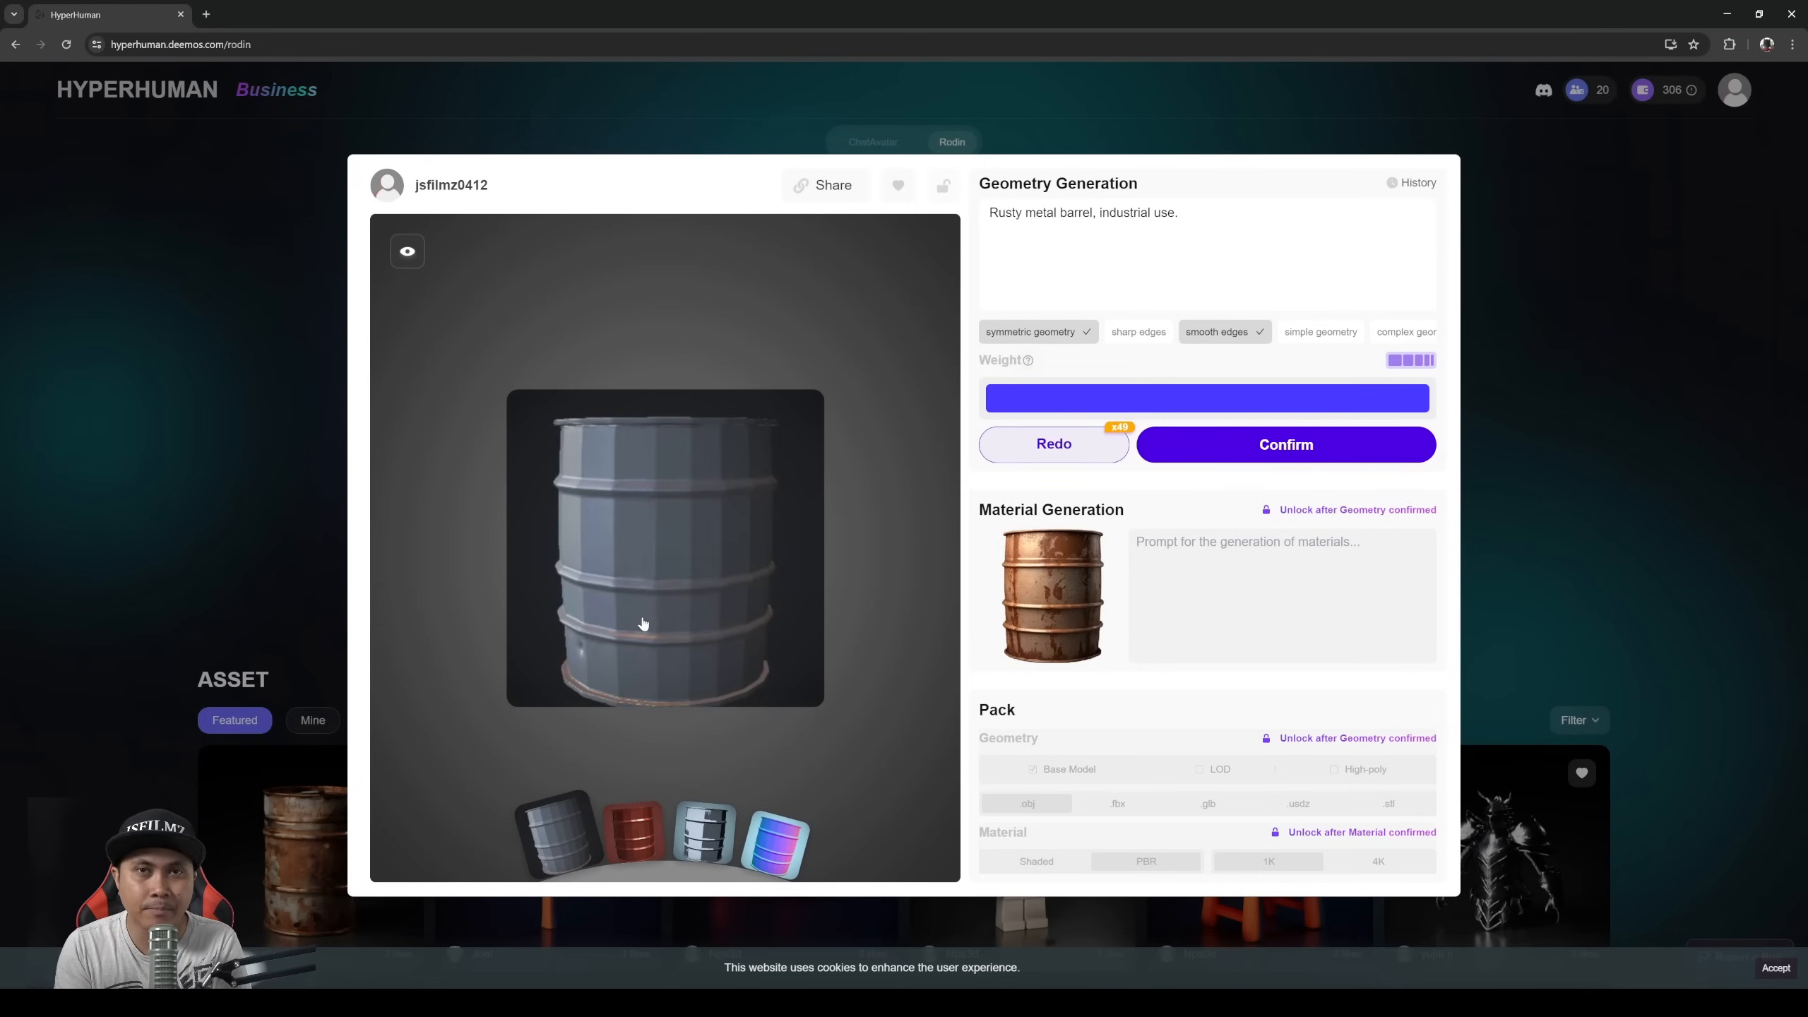
left_click(1284, 444)
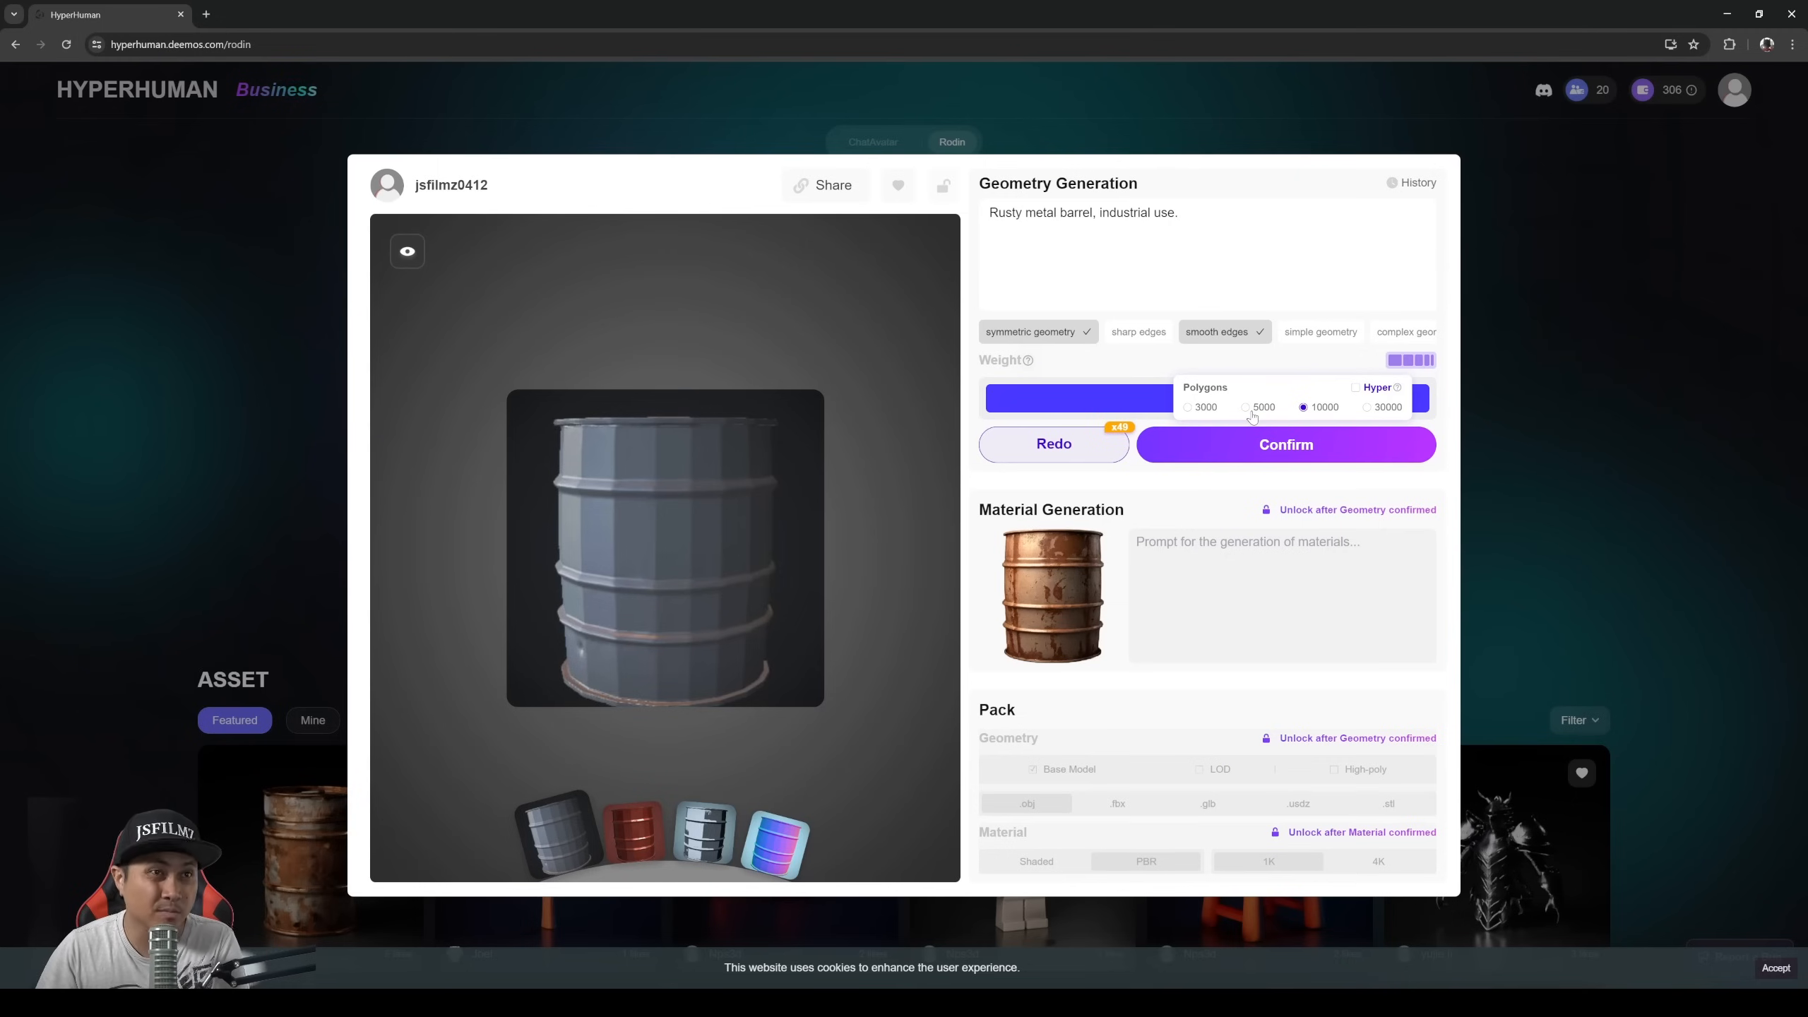
mouse_move(1329, 418)
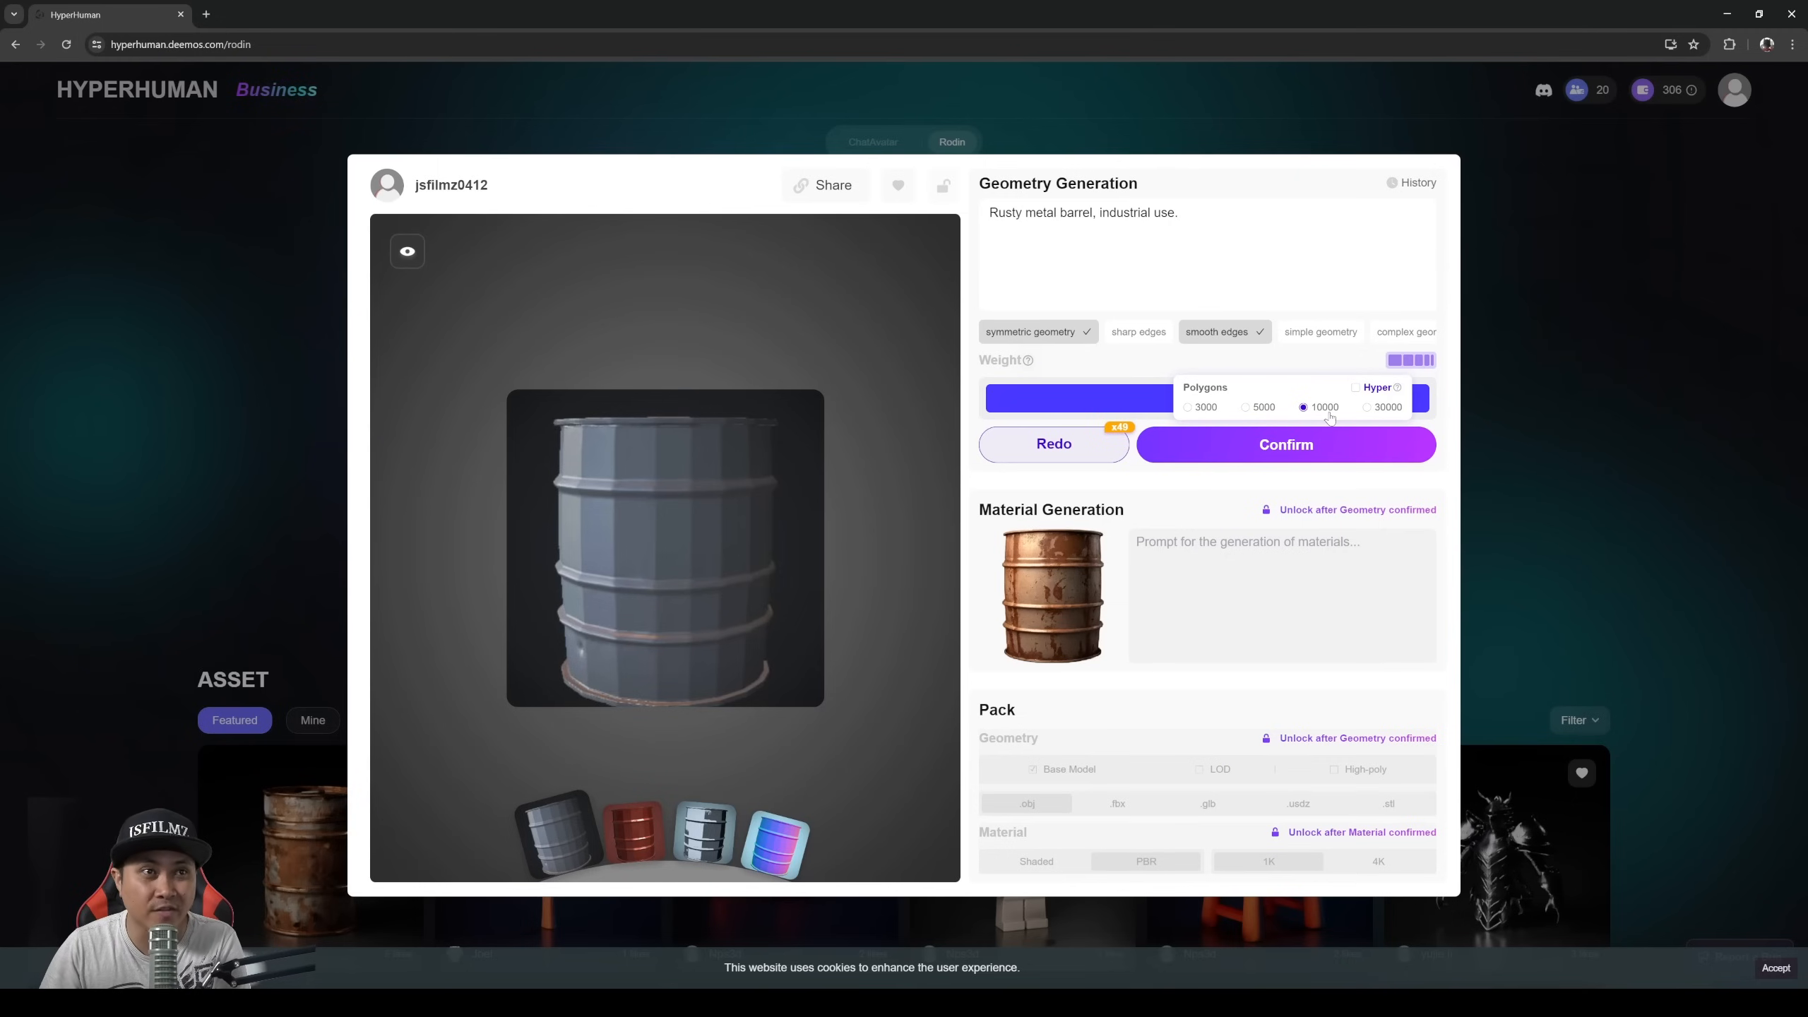
left_click(1284, 444)
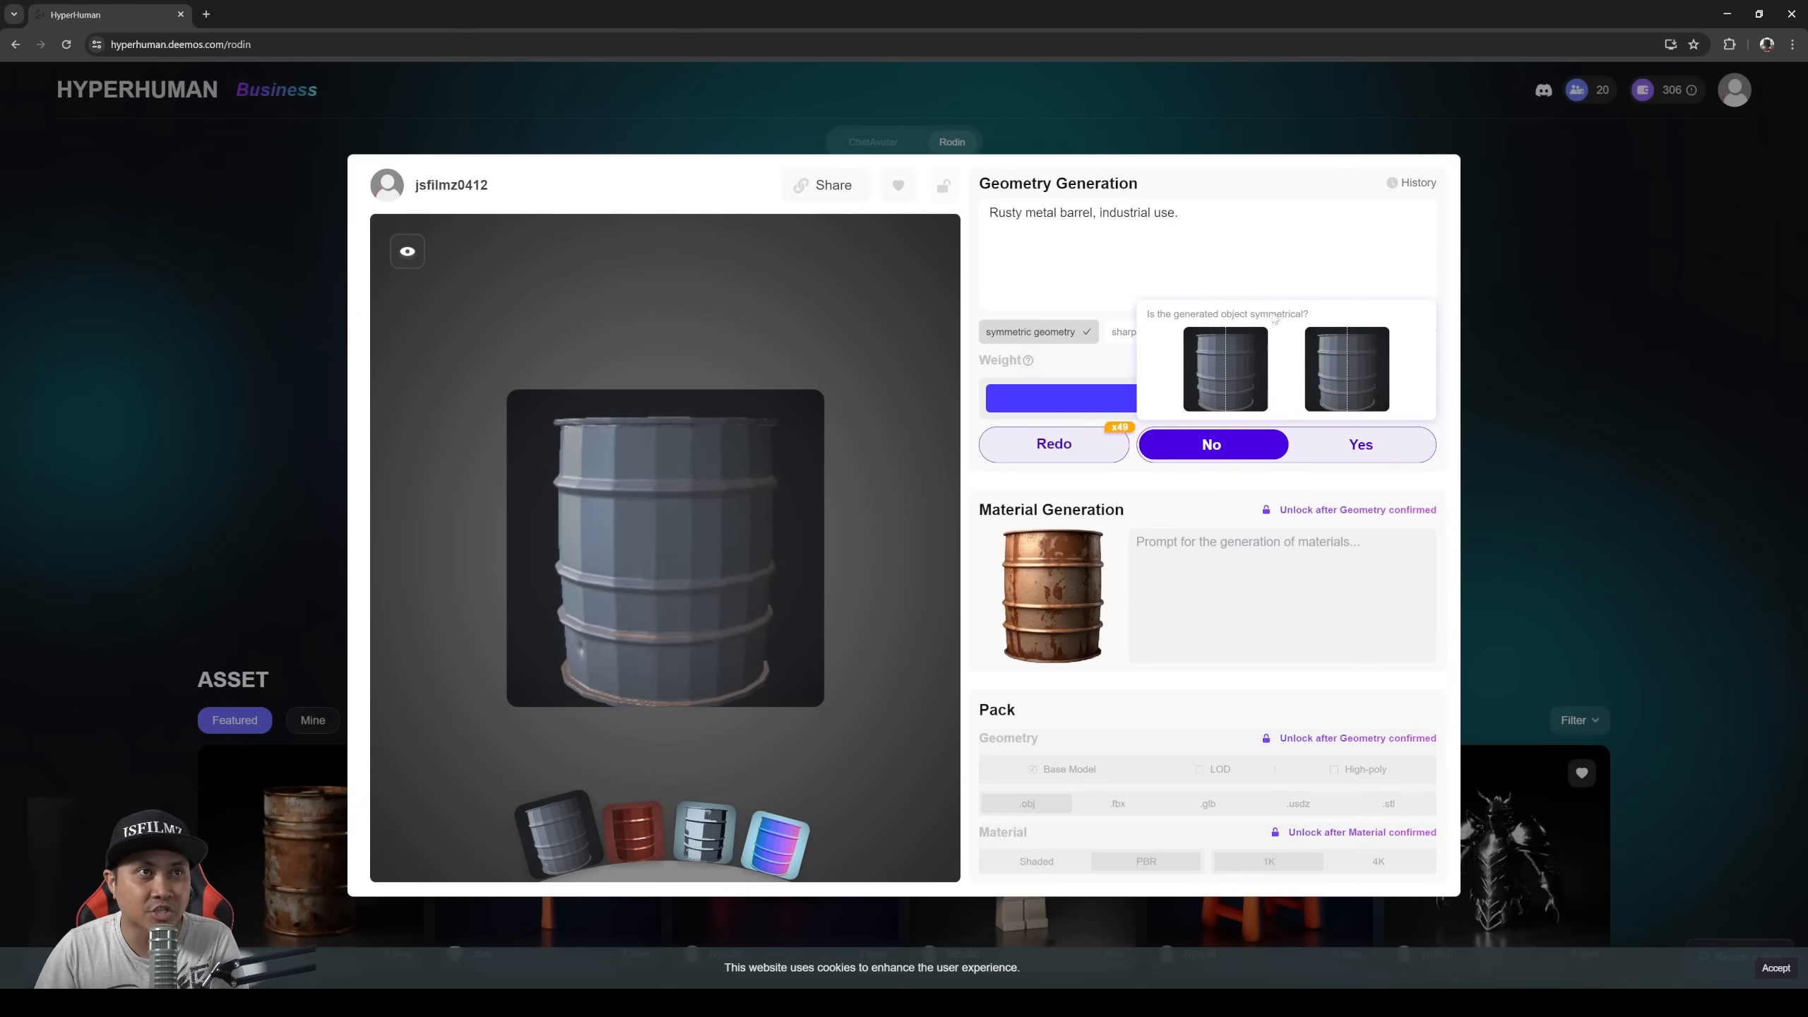
Step: Mark the barrel as symmetrical and generate its rusty weathered material
left_click(1210, 445)
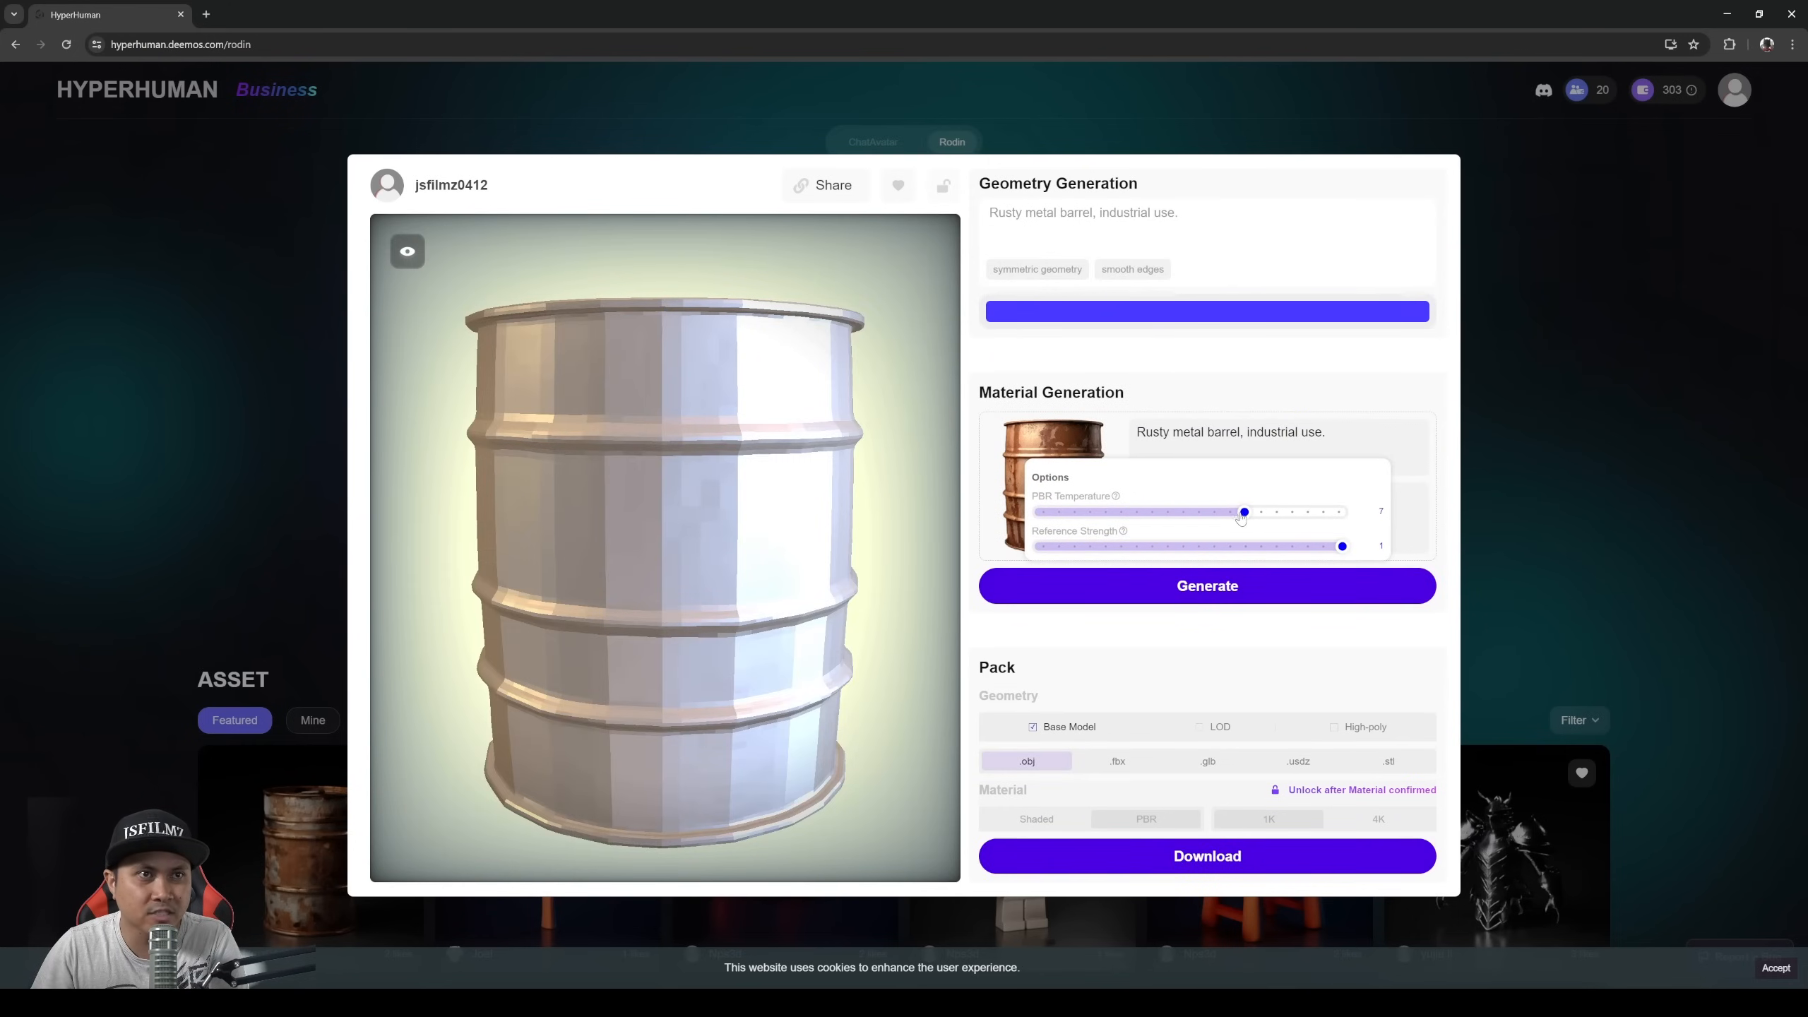
mouse_move(1113, 496)
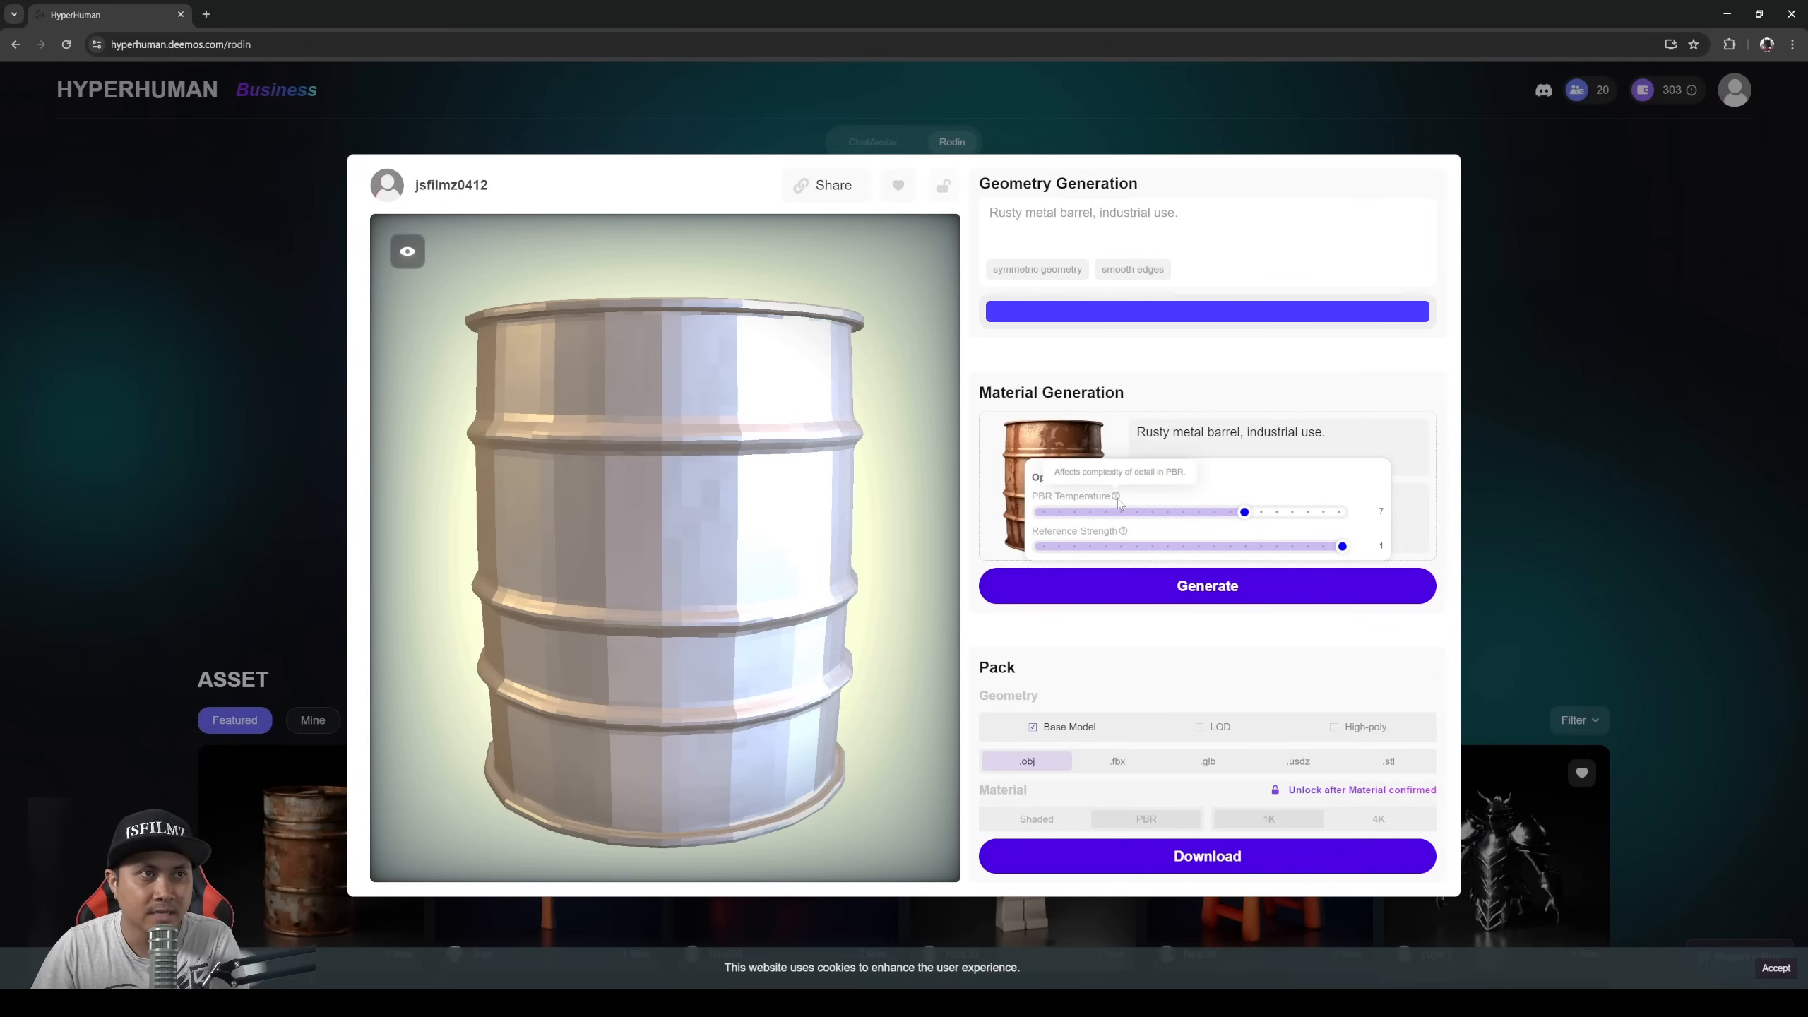
mouse_move(1115, 511)
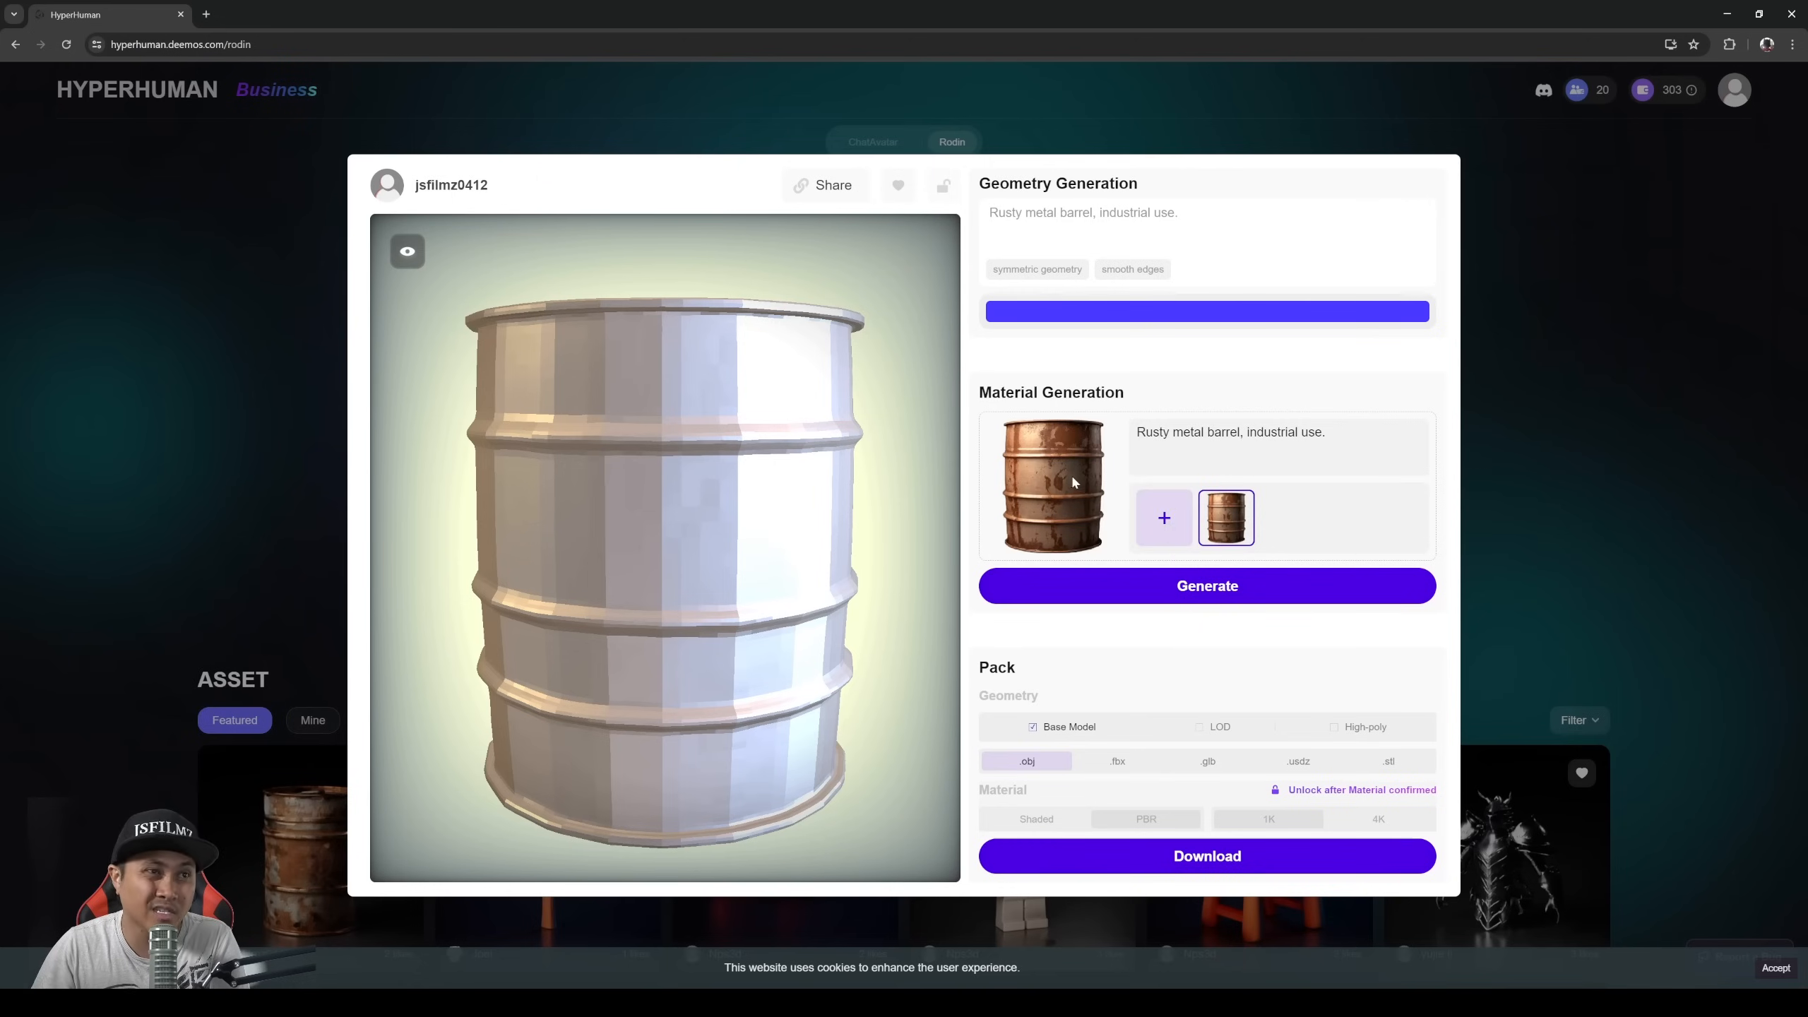
mouse_move(1139, 510)
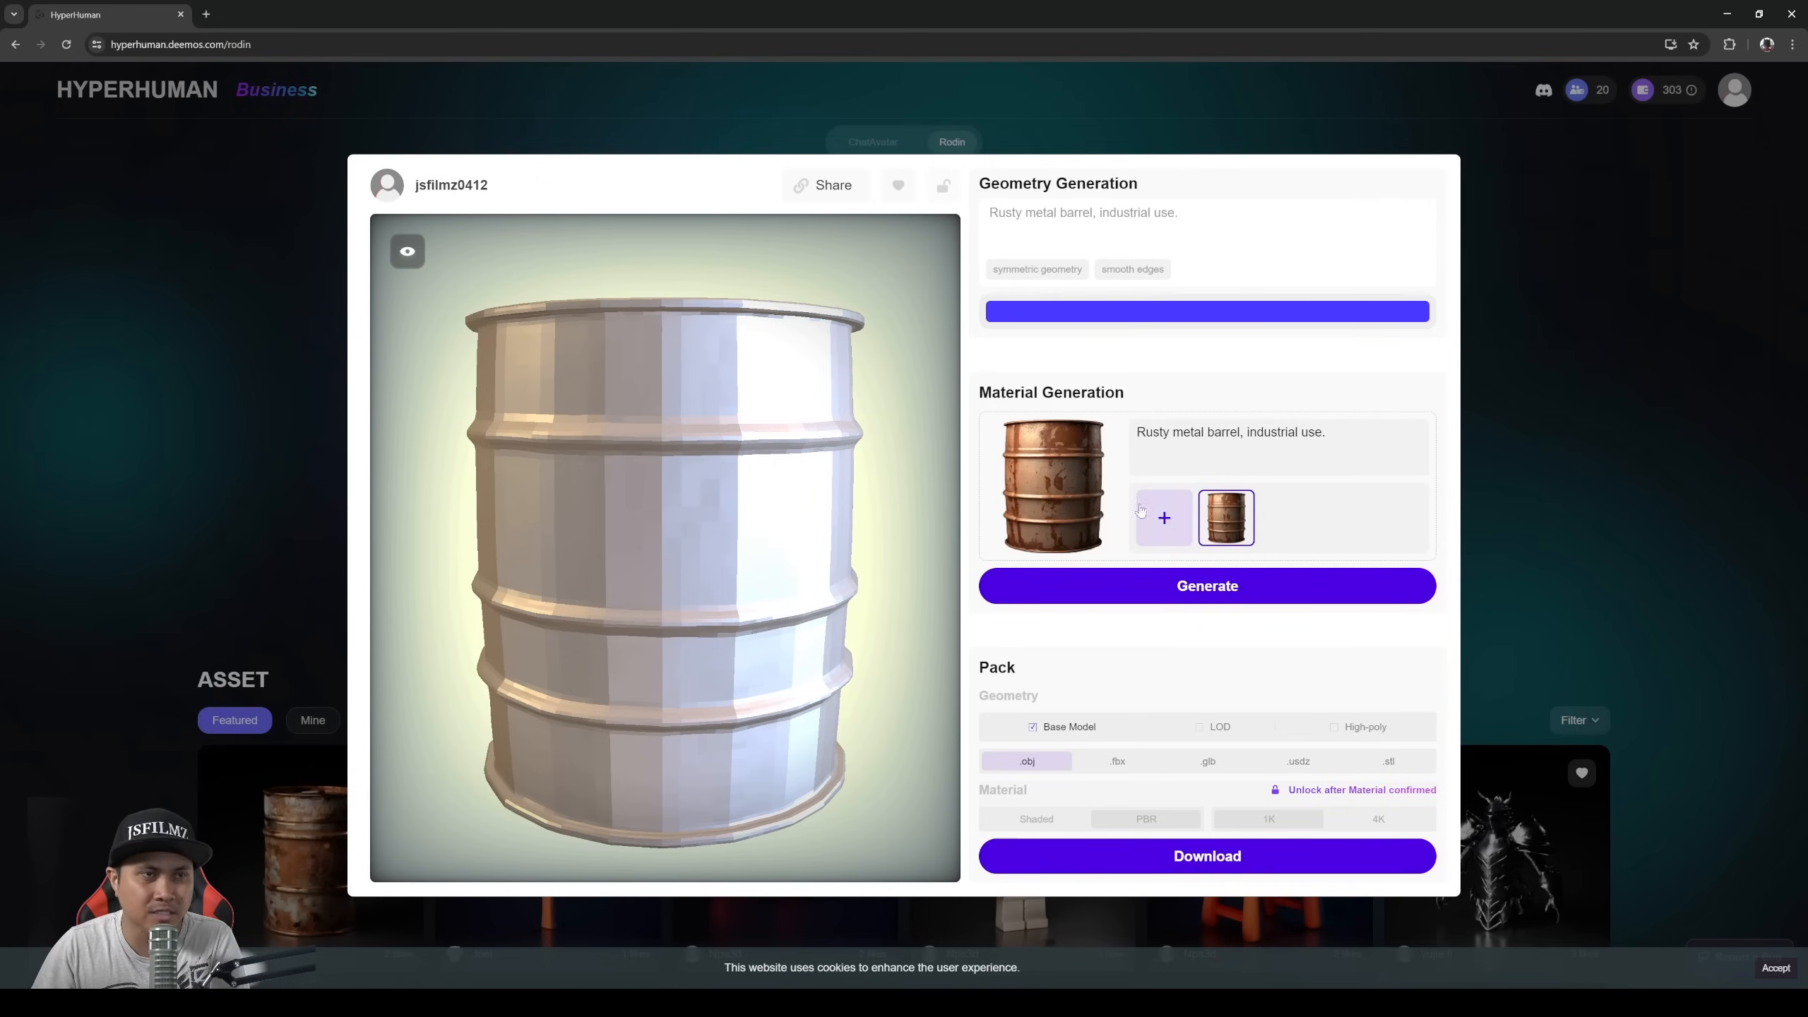
left_click(1206, 585)
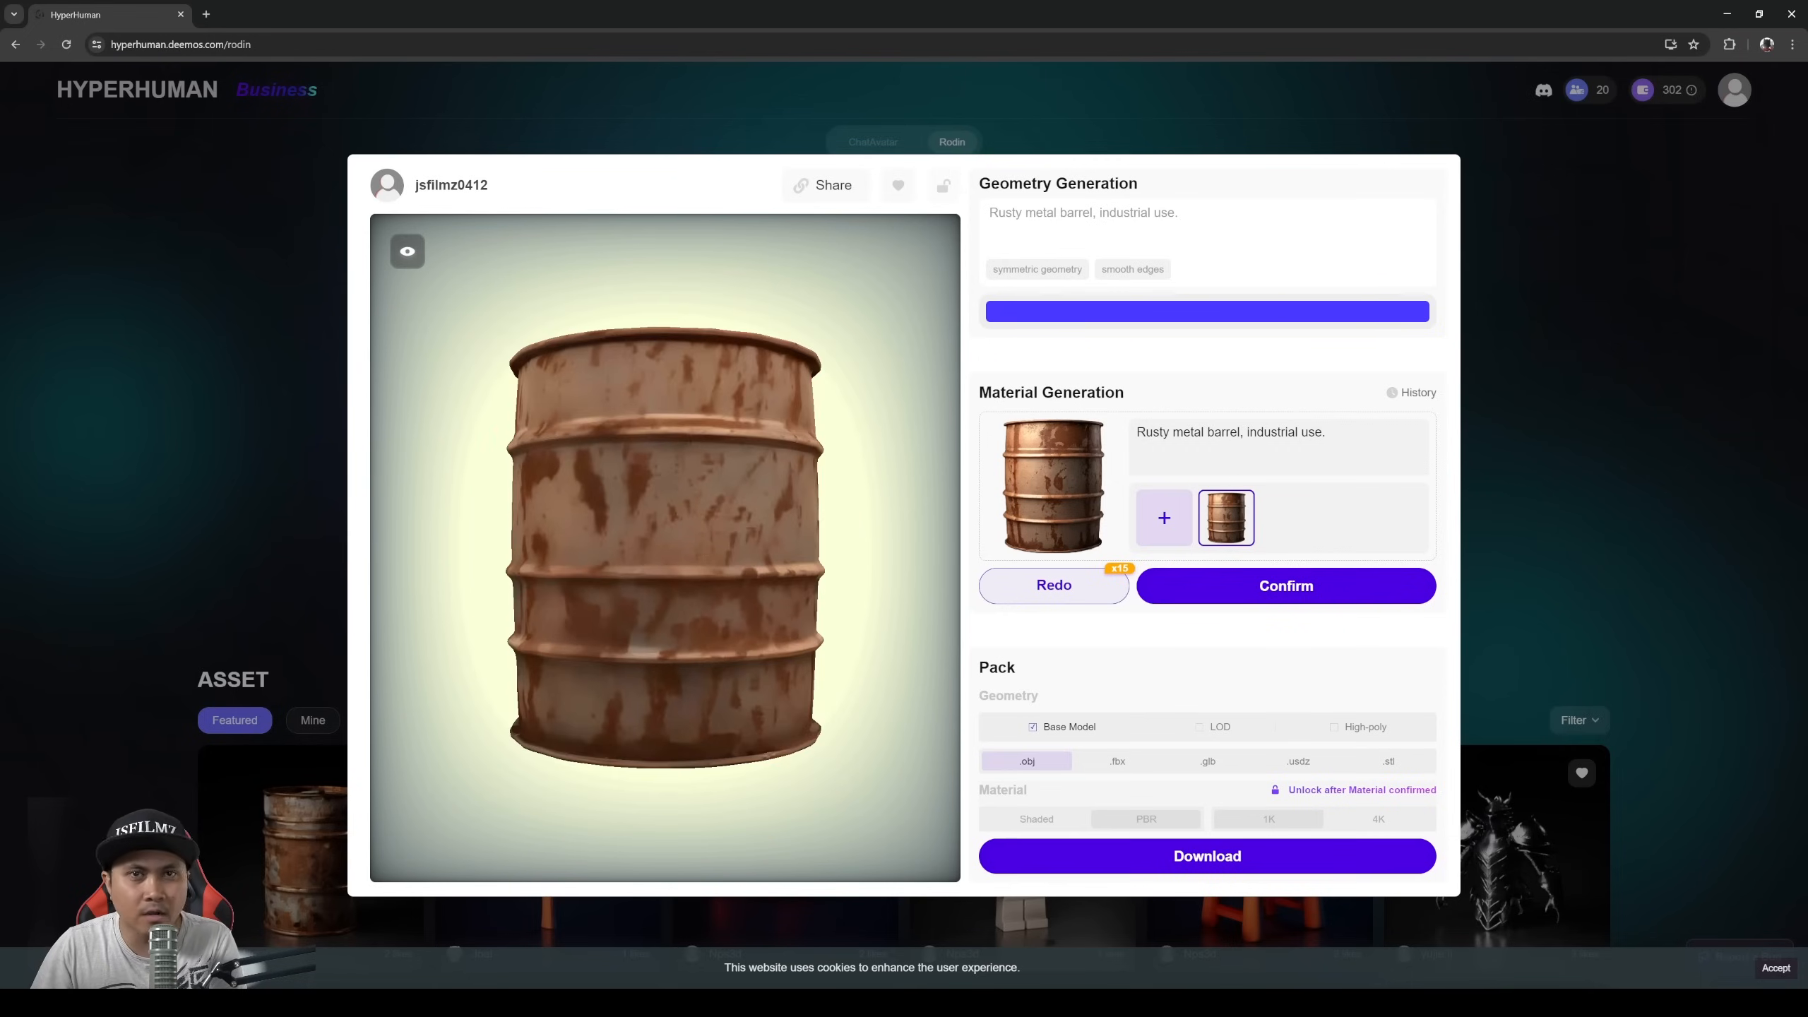
mouse_move(1258, 642)
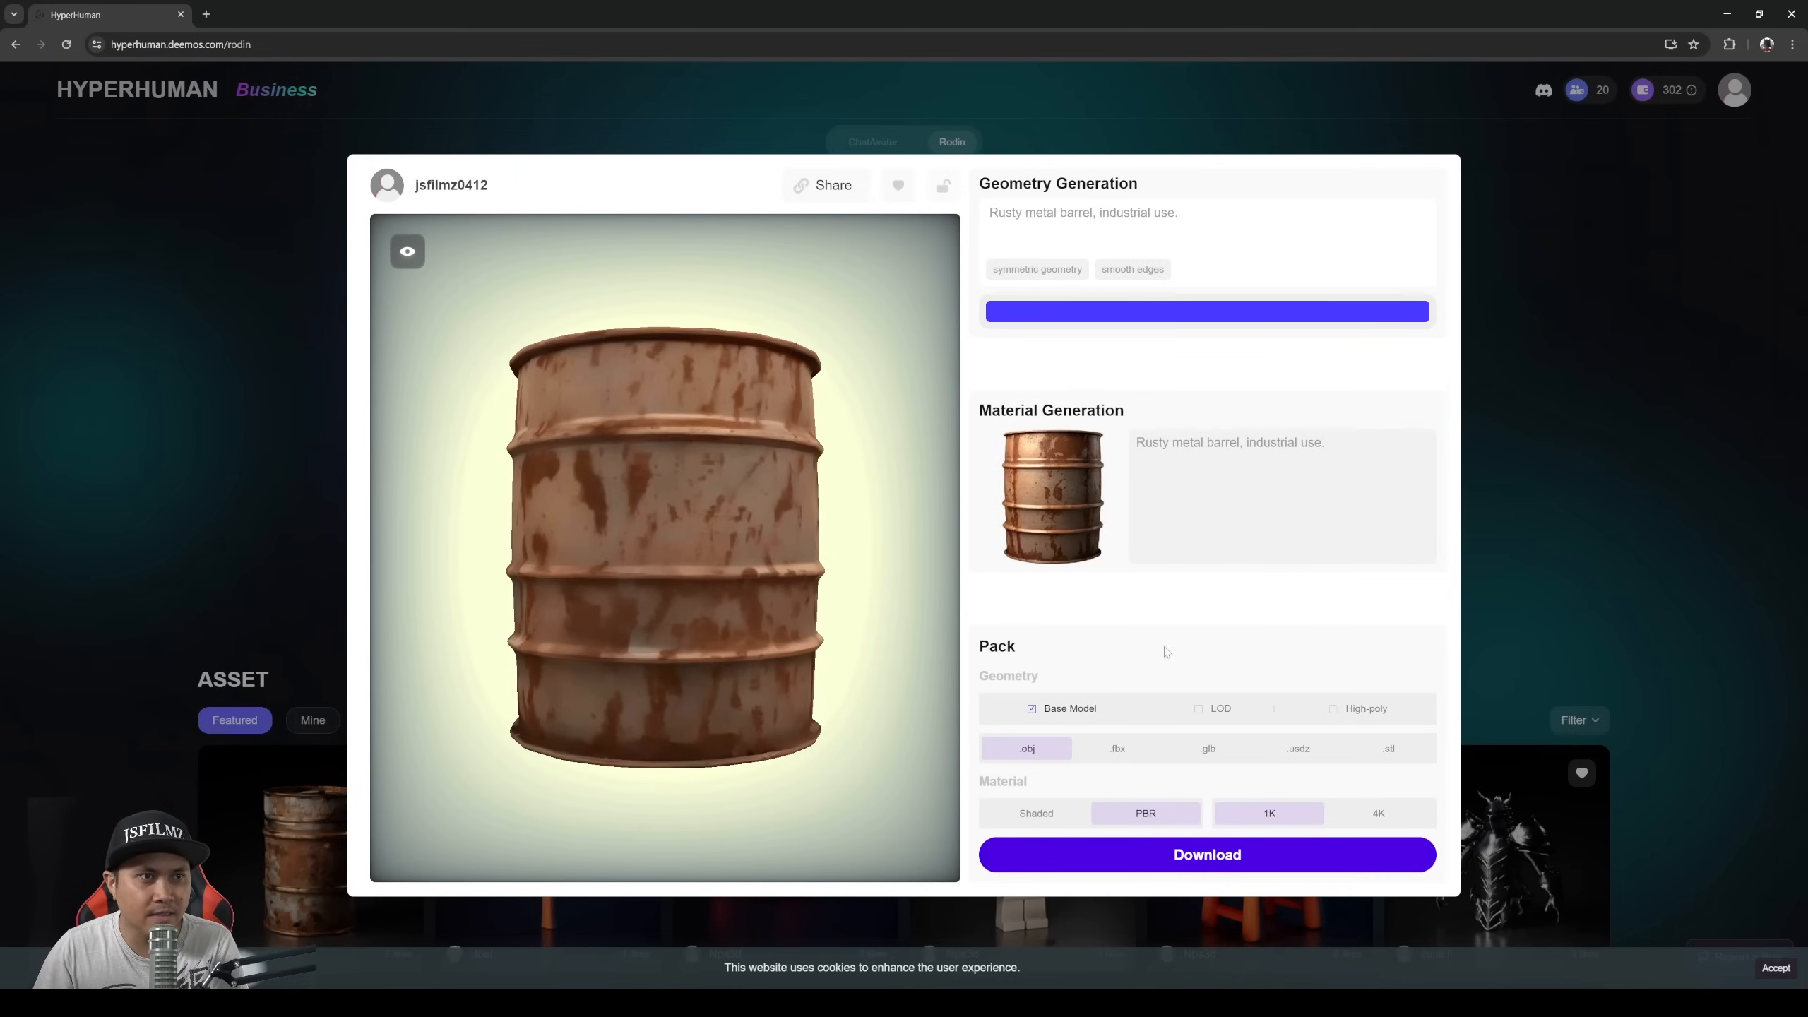
mouse_move(1318, 645)
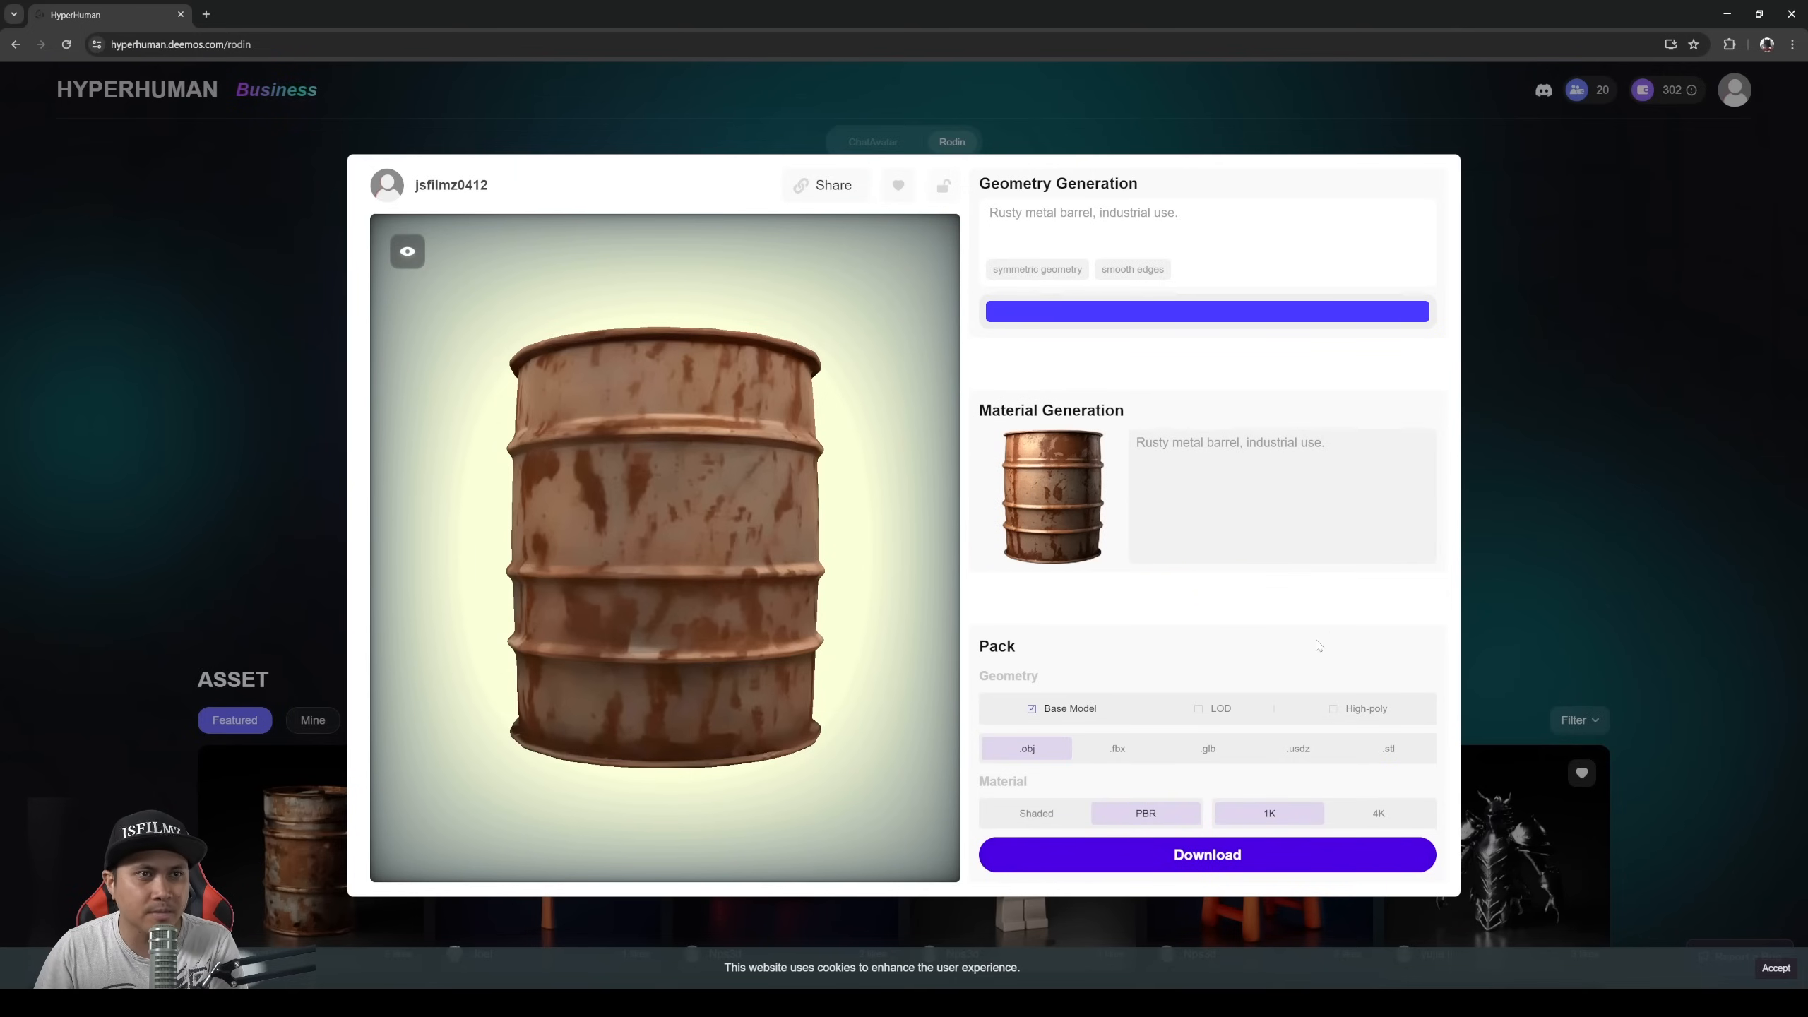
mouse_move(1244, 651)
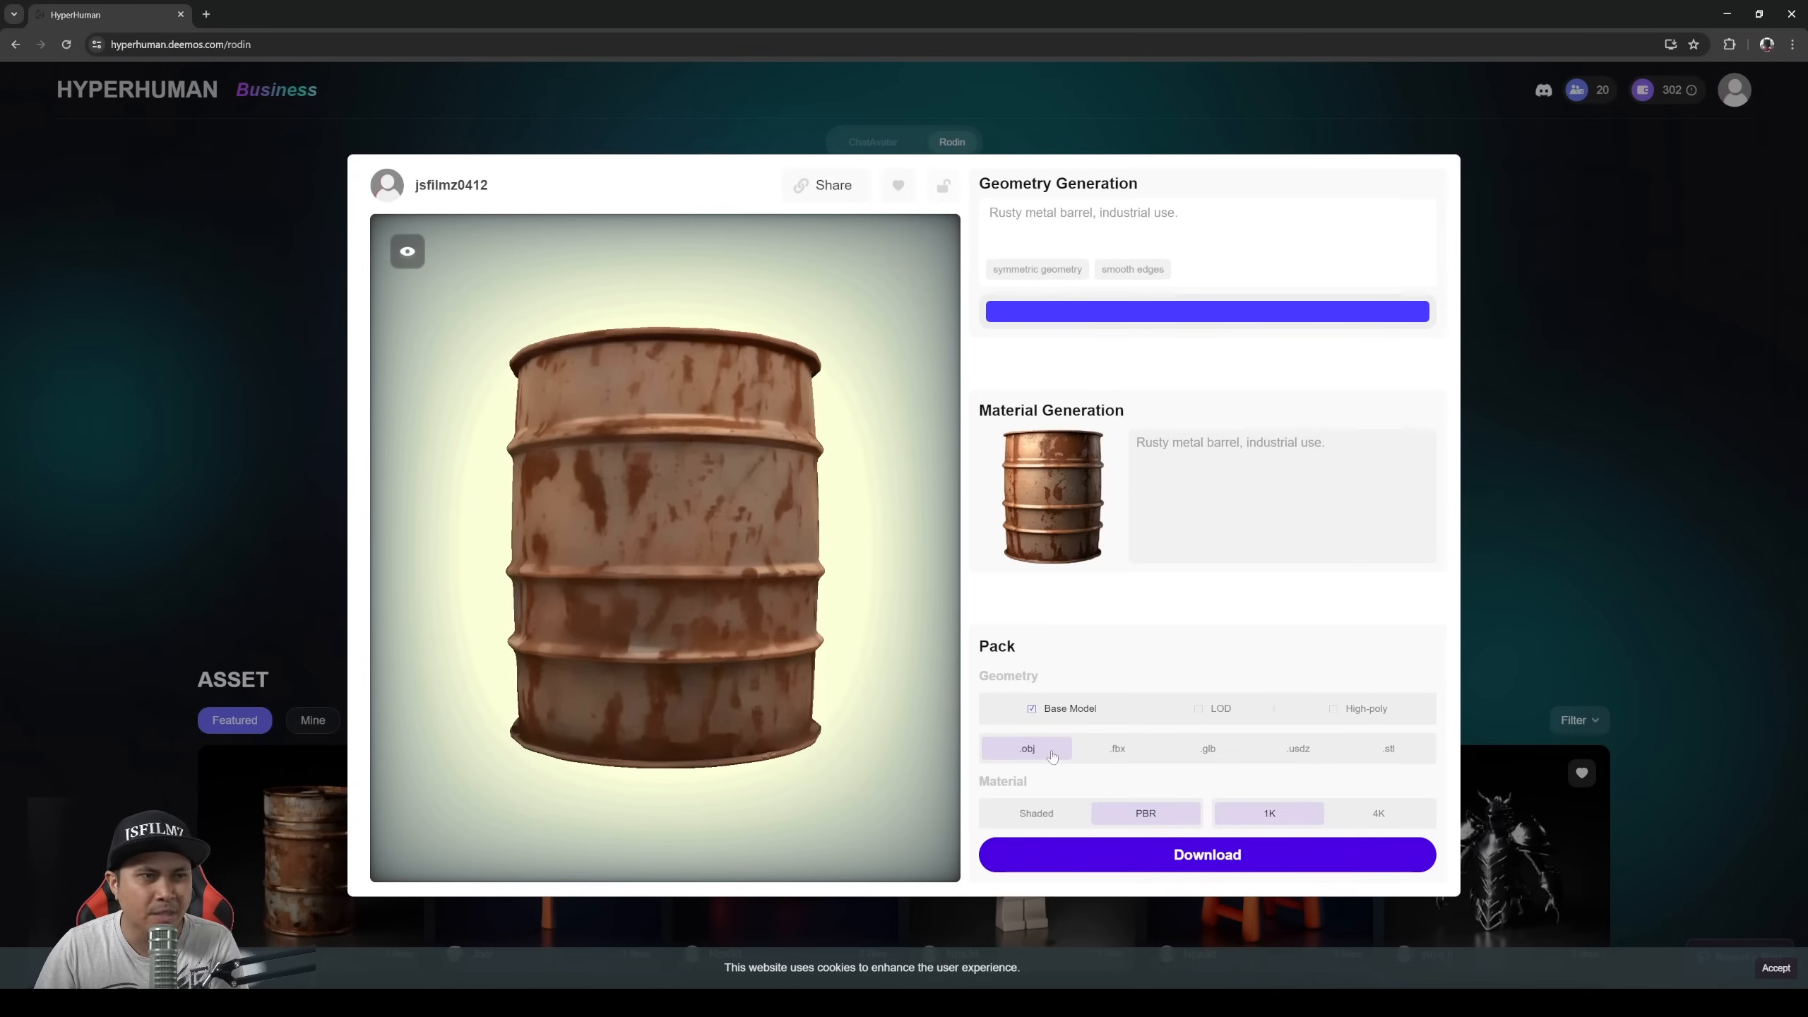
mouse_move(1150, 825)
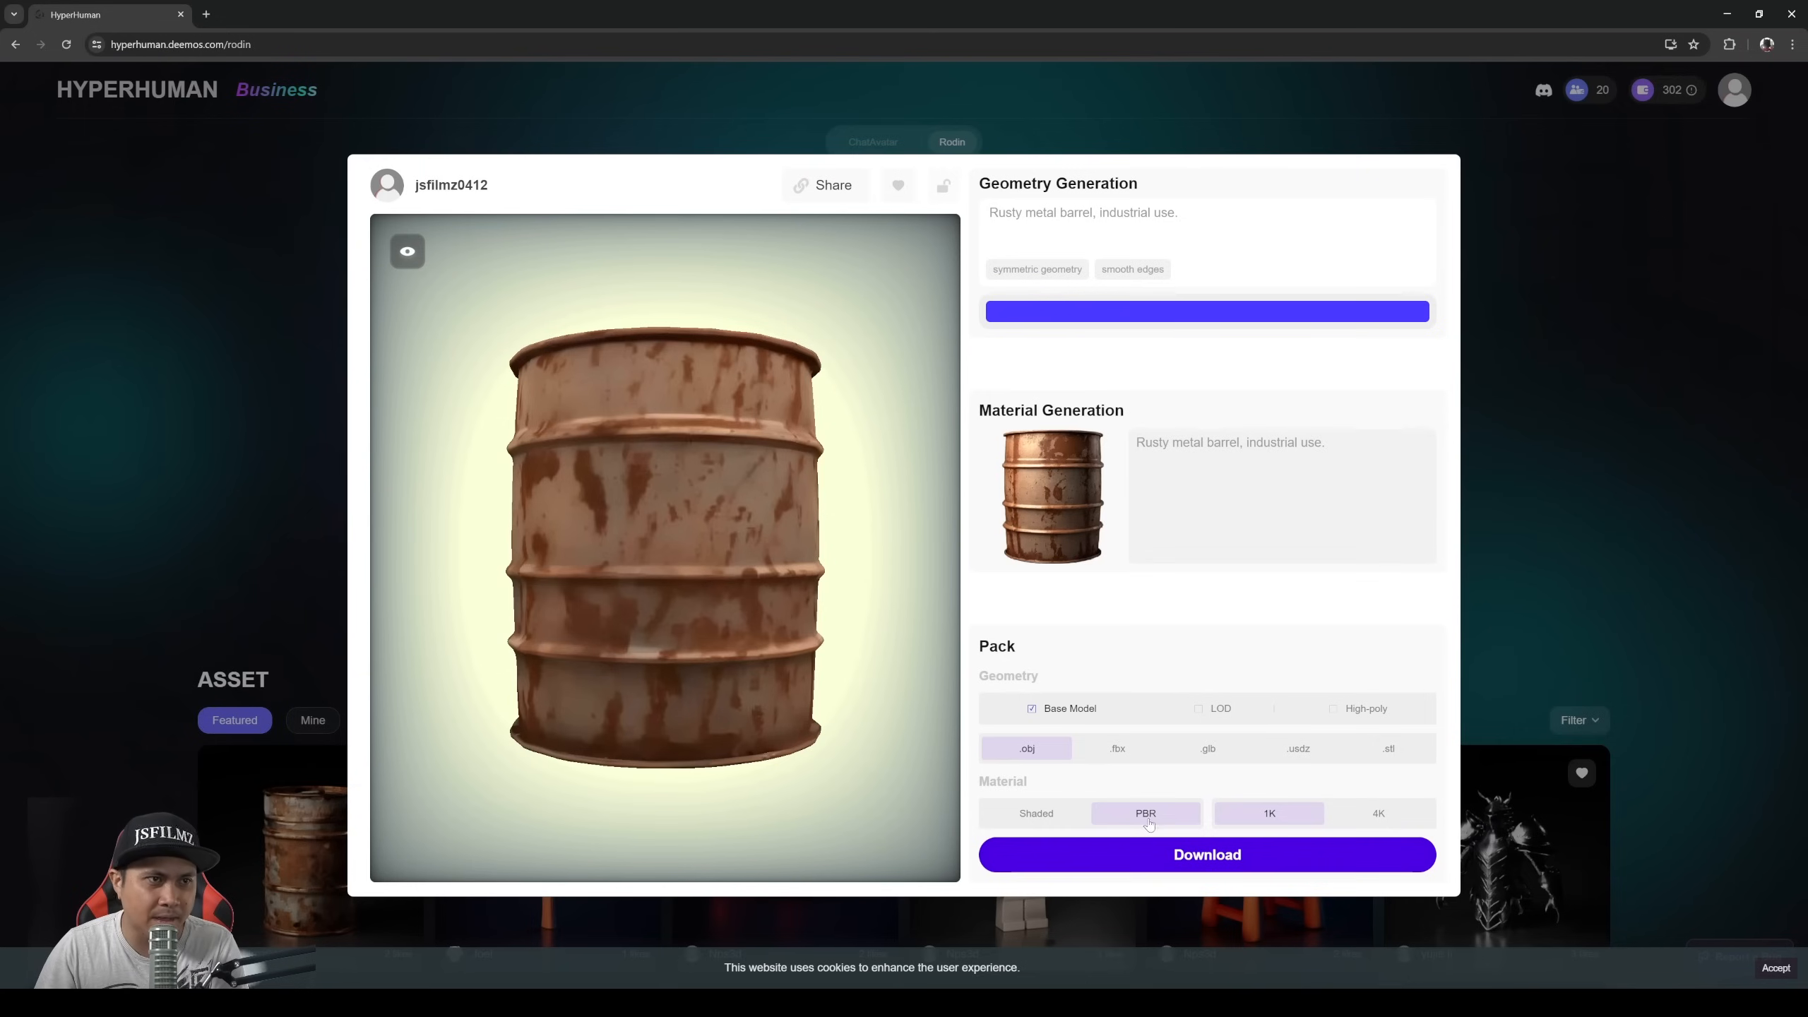
mouse_move(1254, 820)
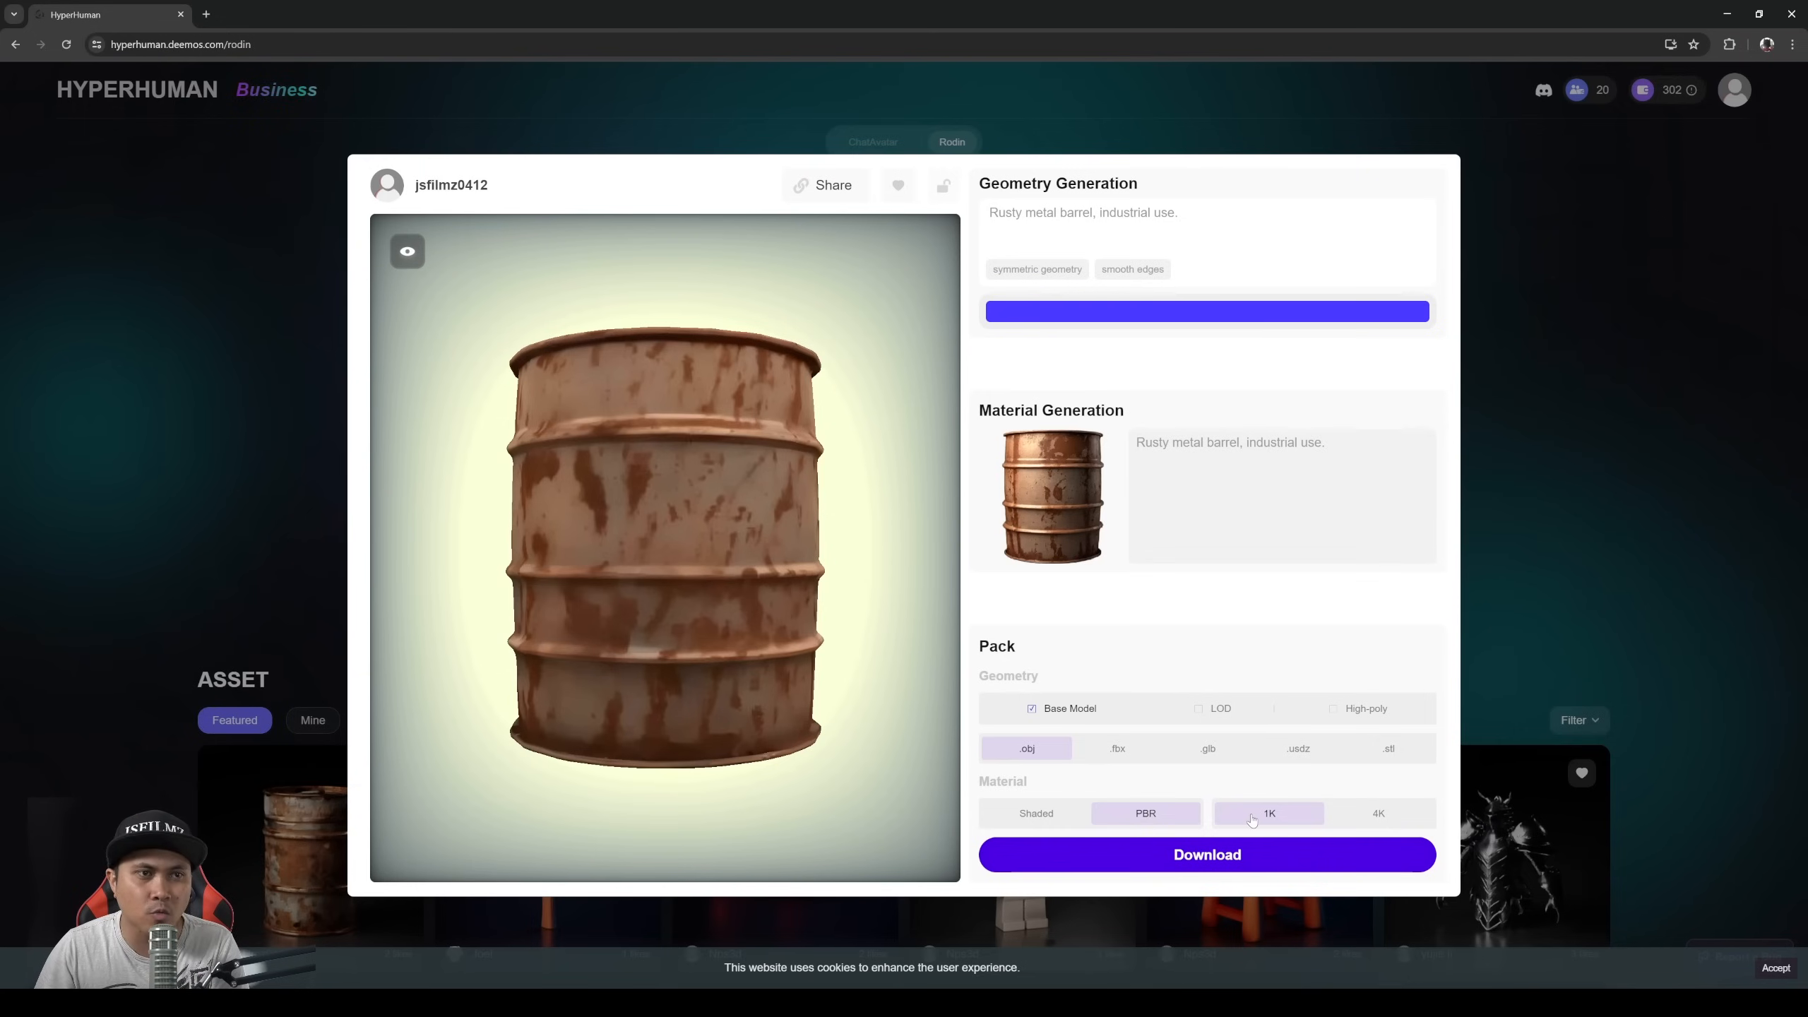
Step: Download the rusty barrel as an .obj with 1K PBR textures
left_click(1206, 855)
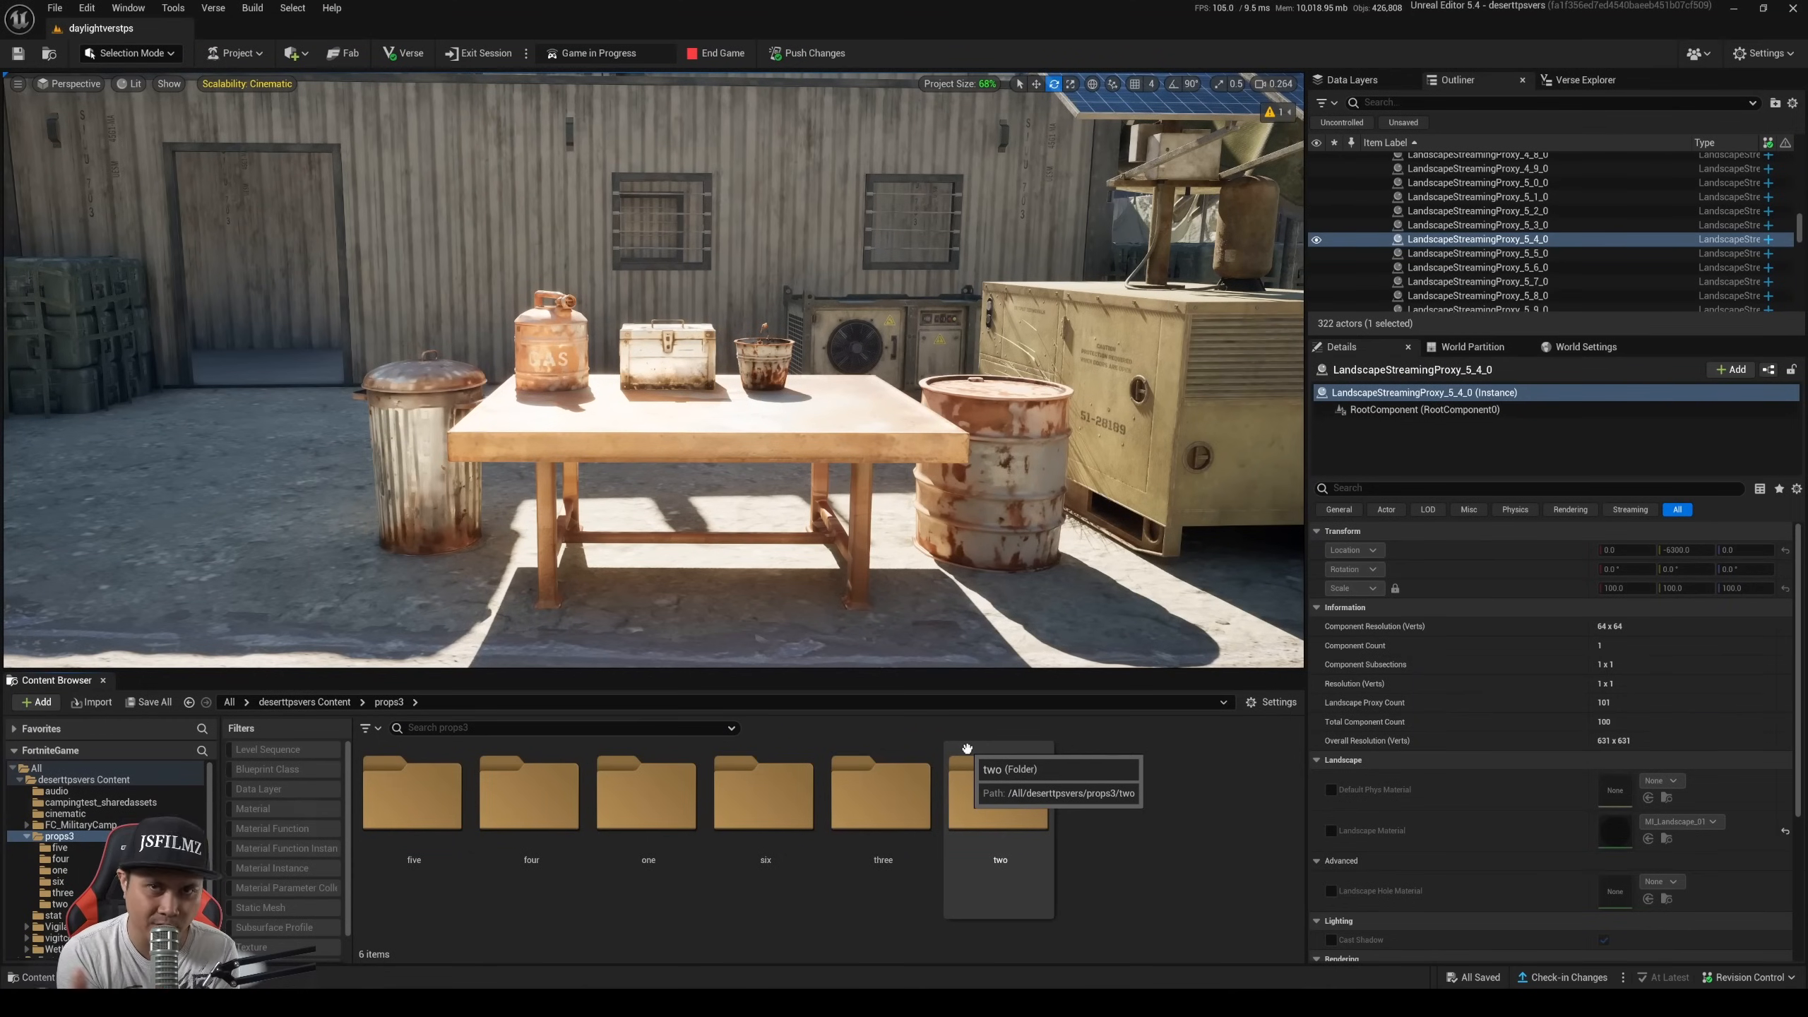
Step: View the scene in Nanite Triangles visualization, then return to Lit shading
left_click(412, 792)
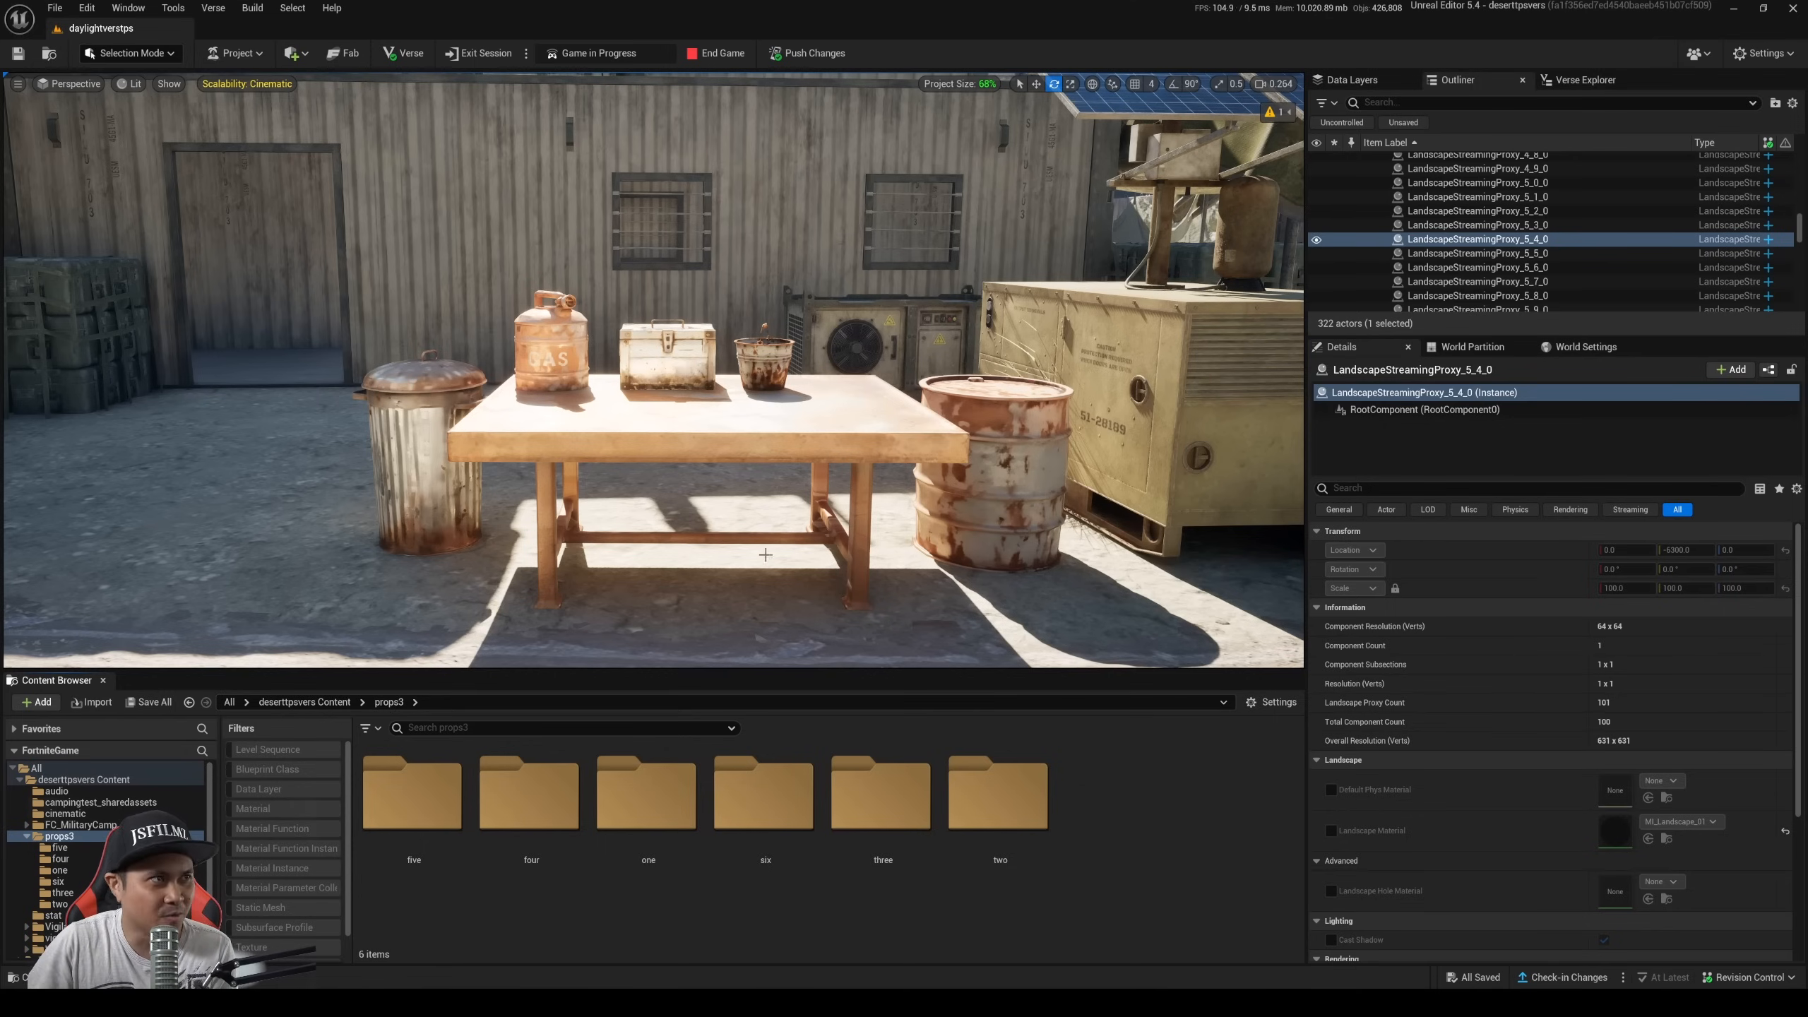
mouse_move(687, 316)
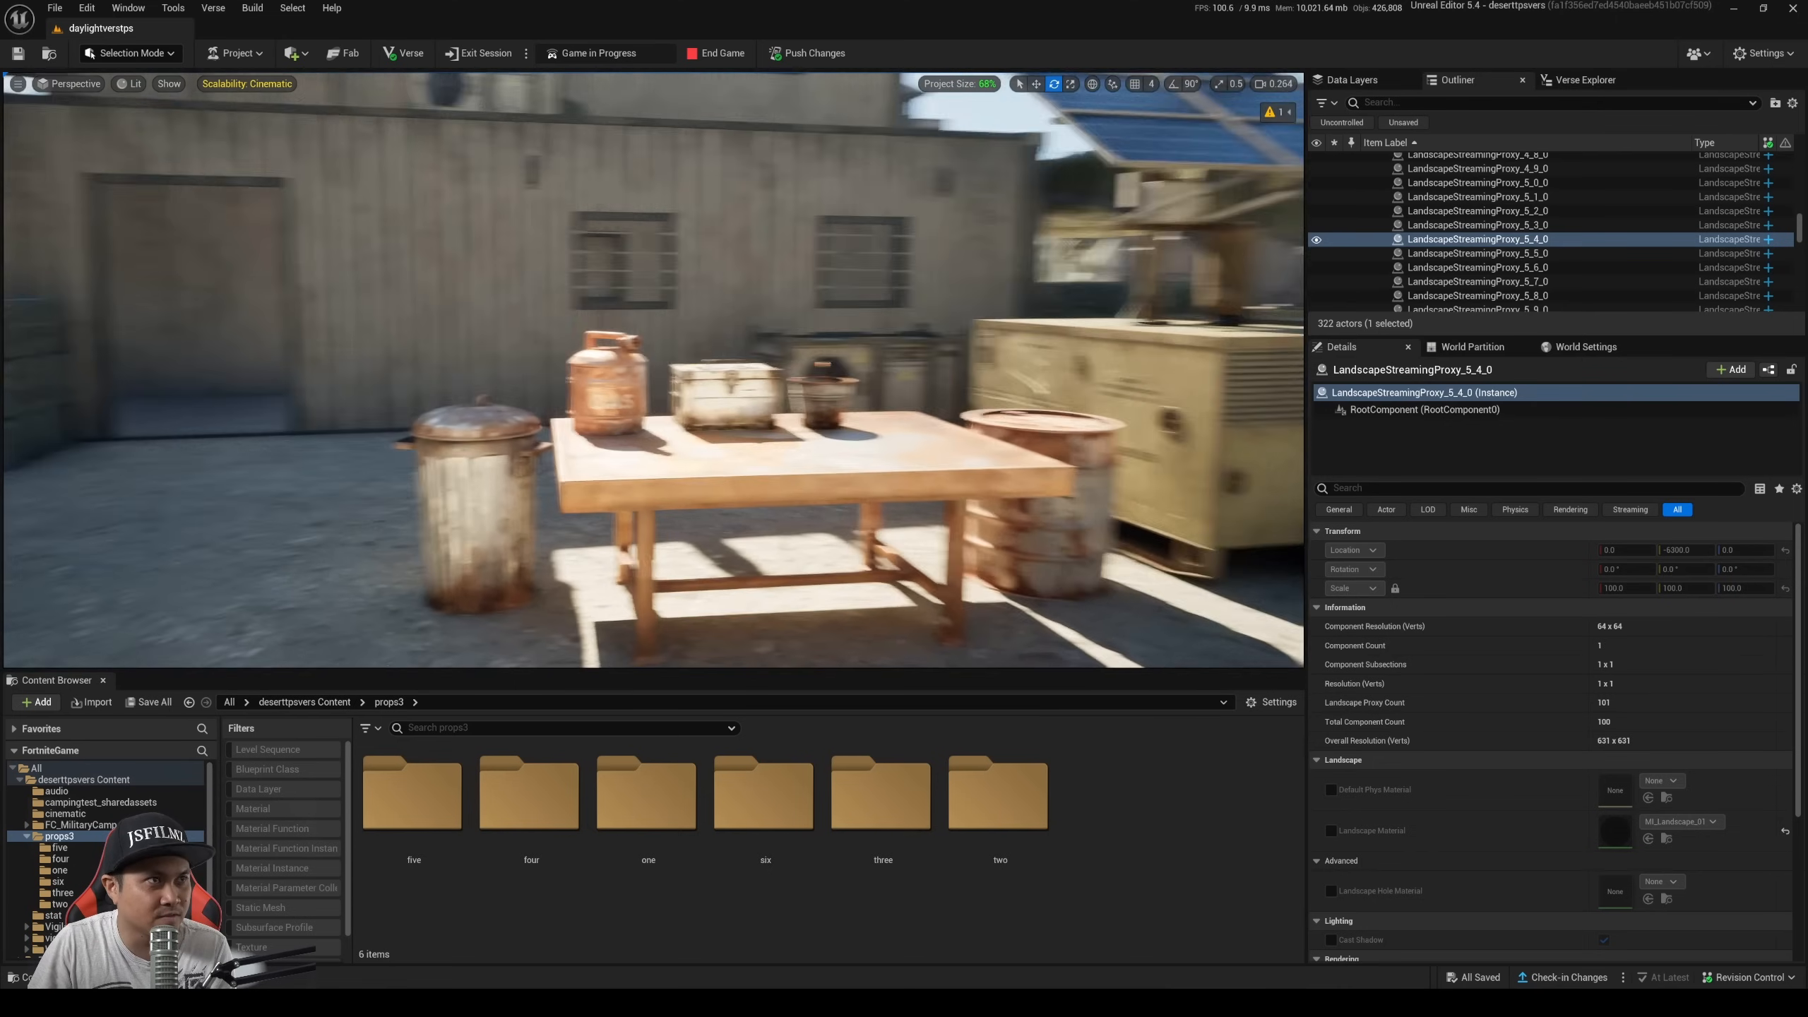
left_click(131, 83)
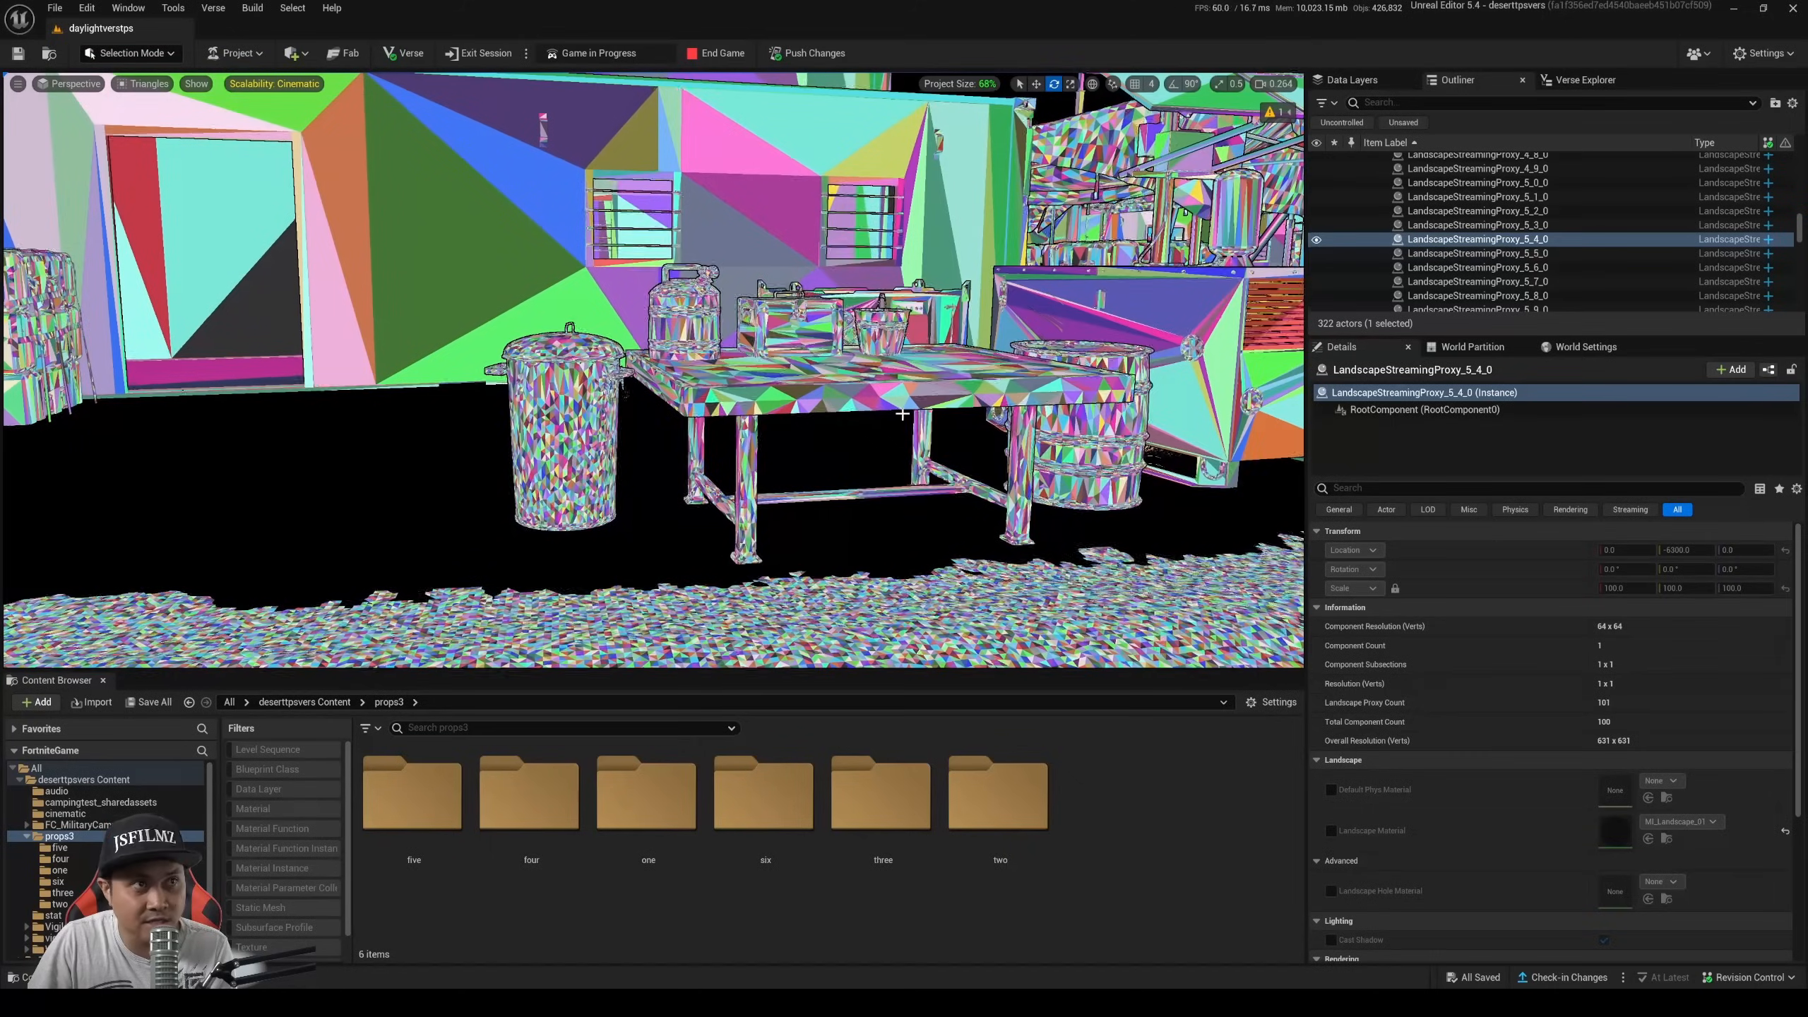
left_click(147, 83)
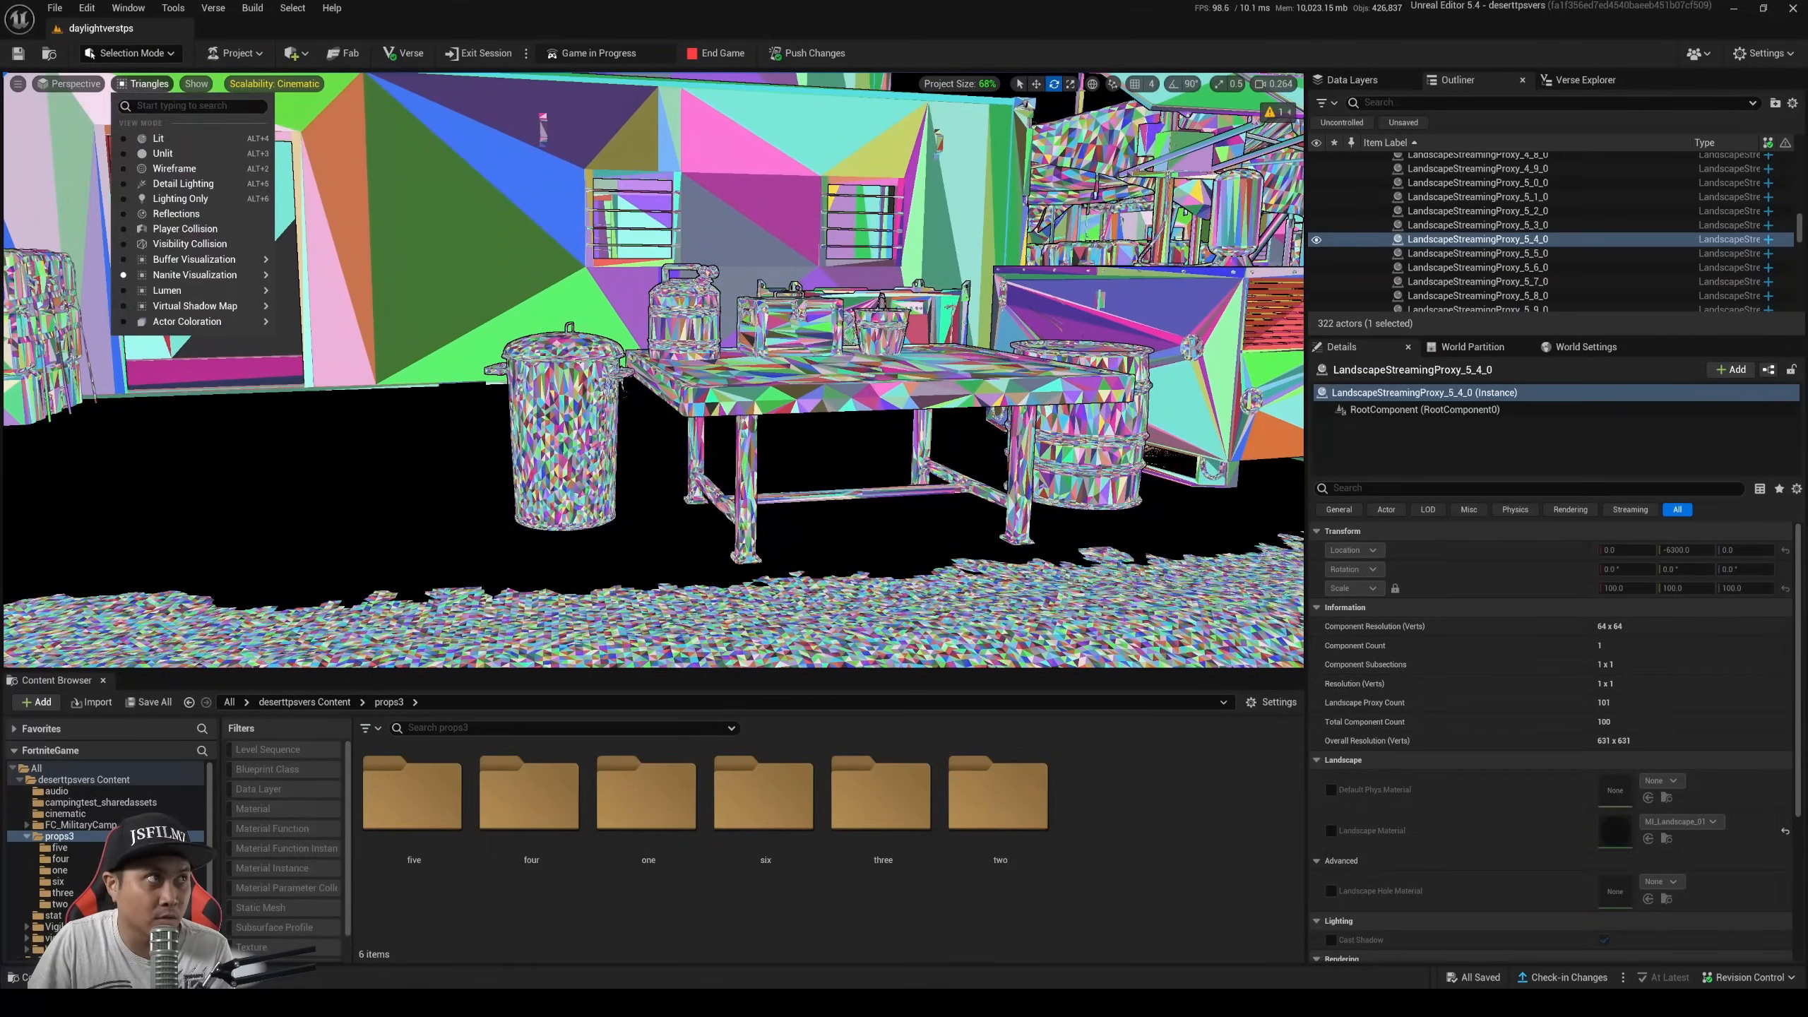
left_click(158, 137)
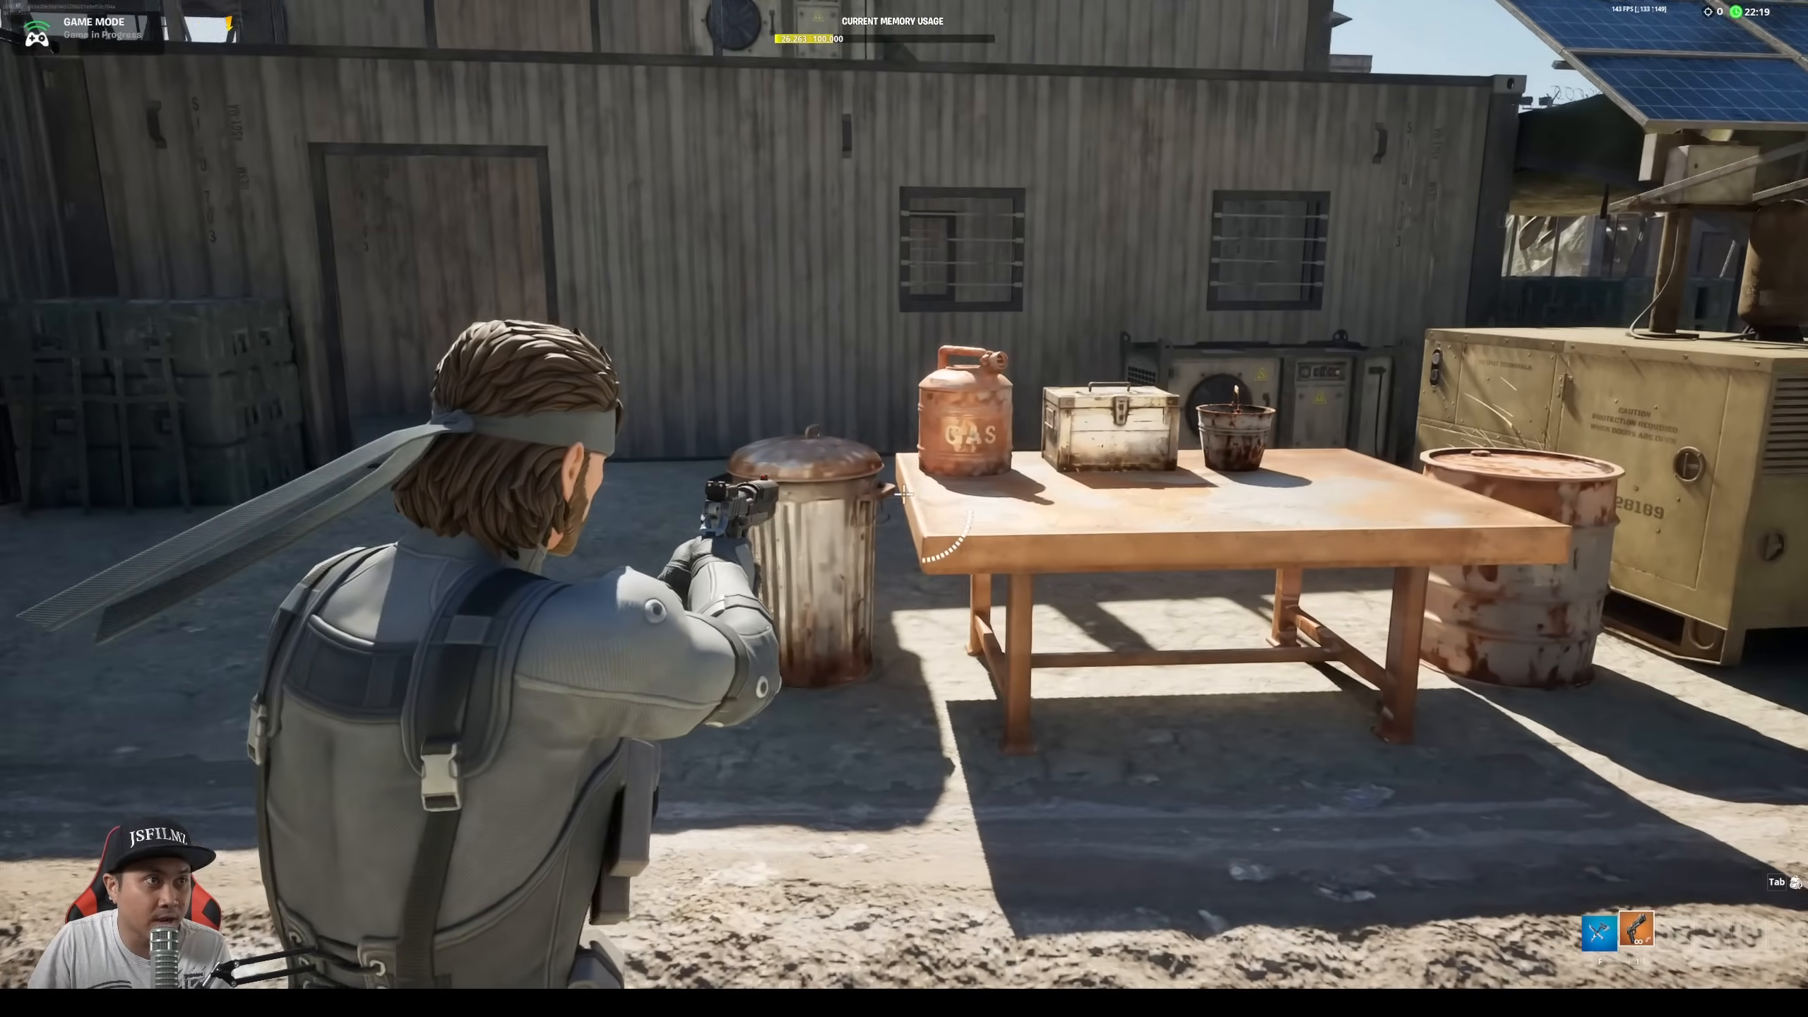
mouse_move(904, 509)
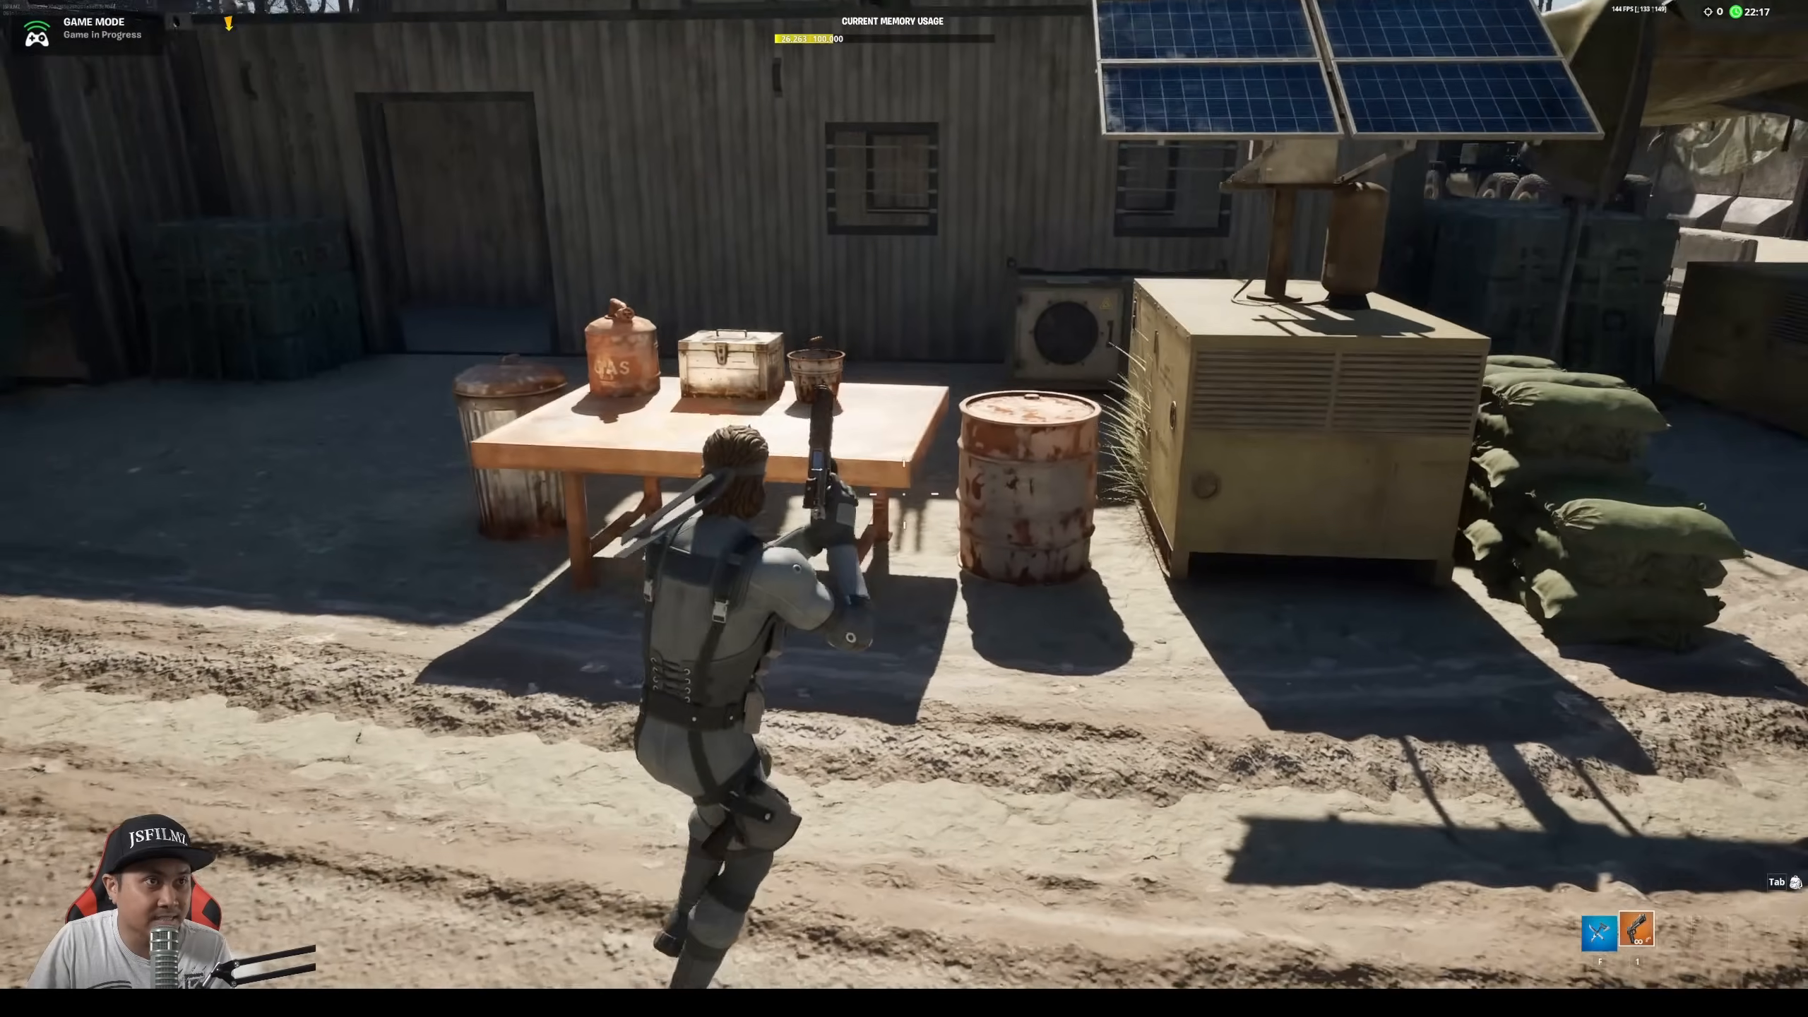